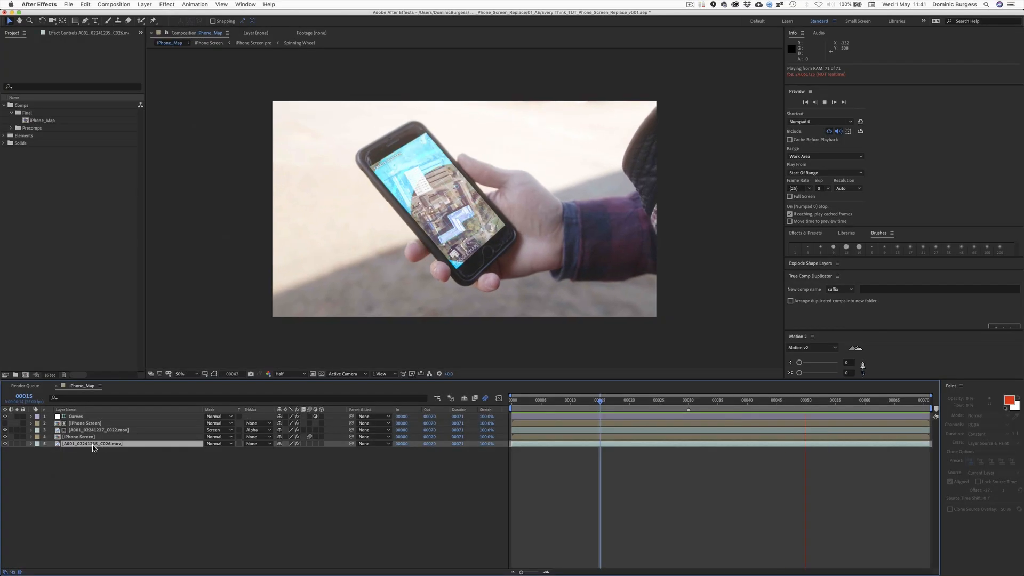
# Create a new composition named 'Screen Replace' for the green-screen phone clip.
pyautogui.press('cmd+n')
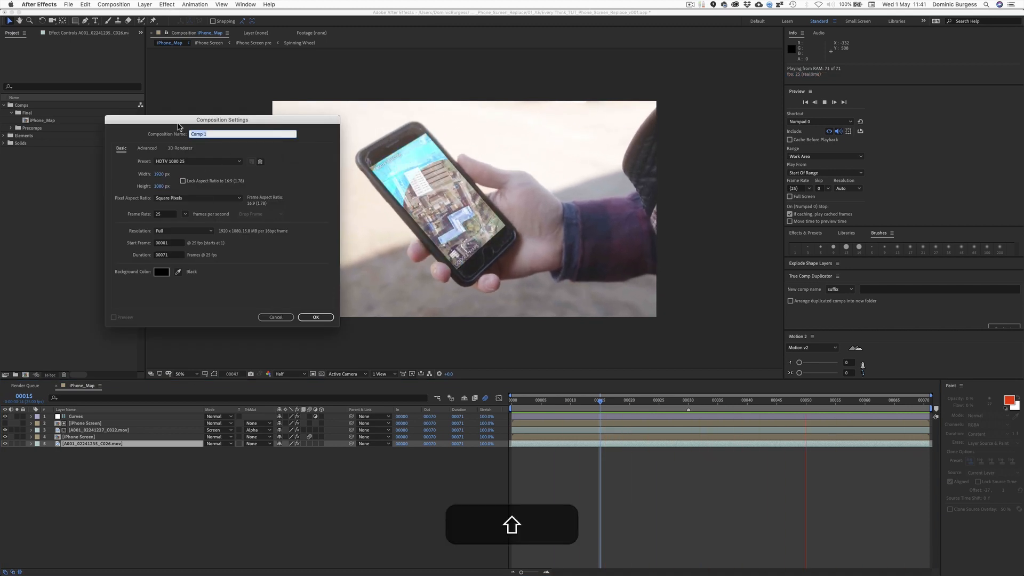
pyautogui.write('Screen Re')
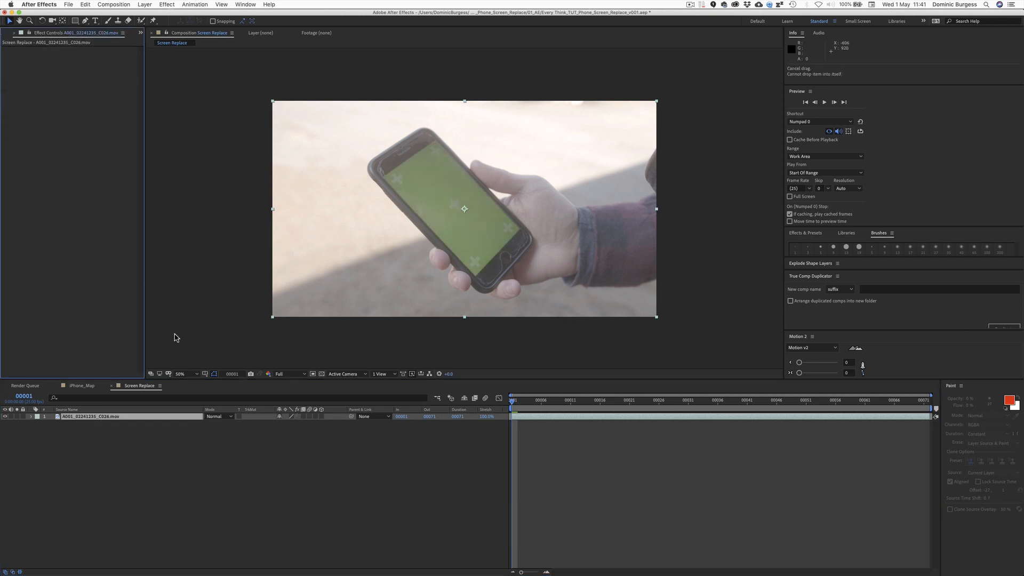
pyautogui.press('shift+cmd+0')
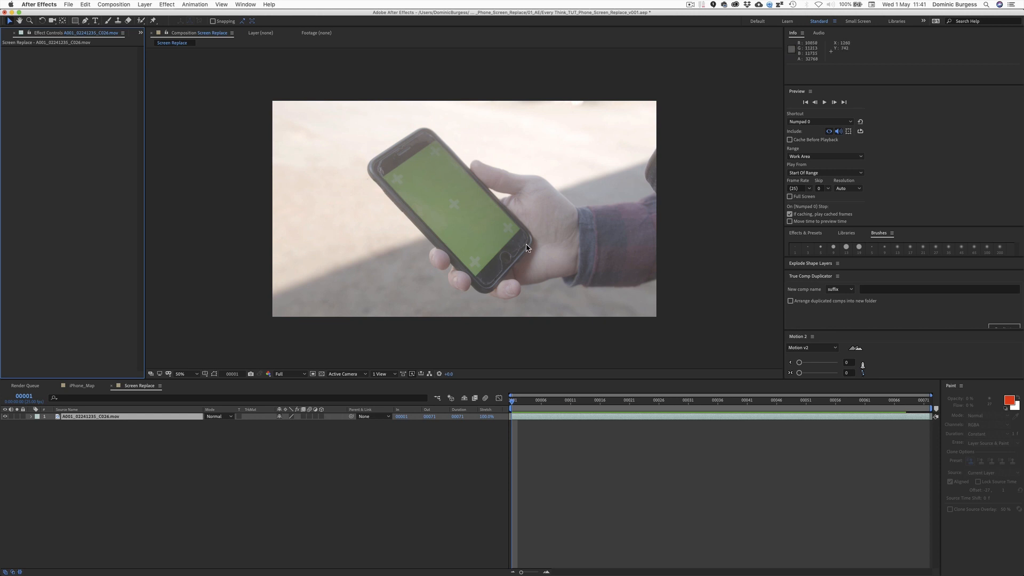
pyautogui.moveTo(436, 208)
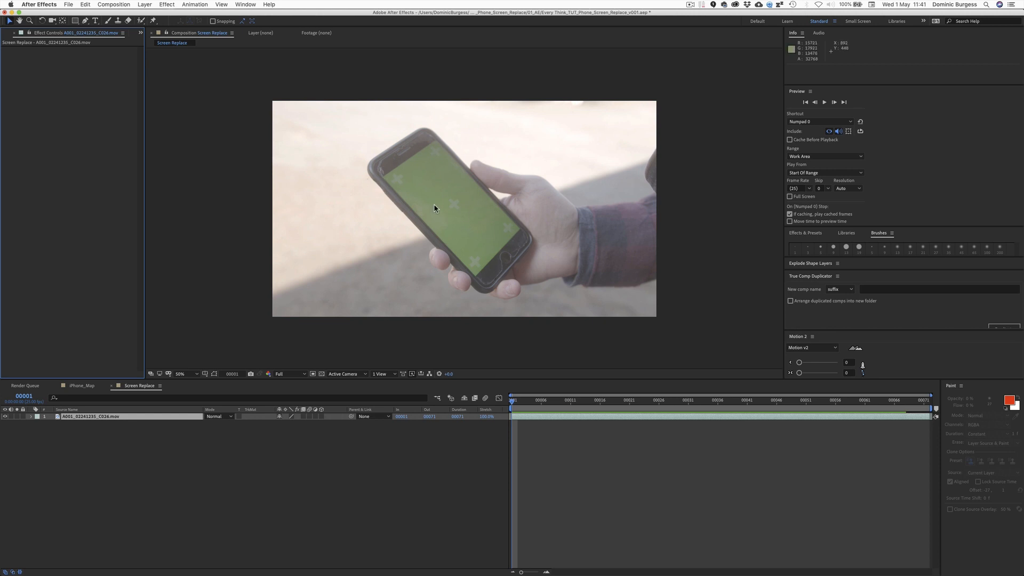
pyautogui.moveTo(448, 218)
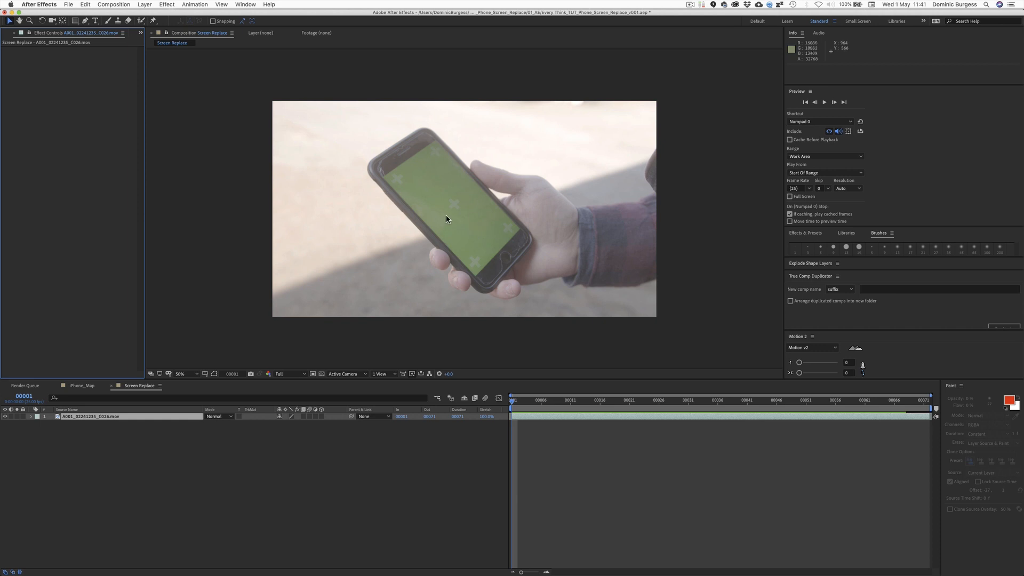
pyautogui.moveTo(418, 172)
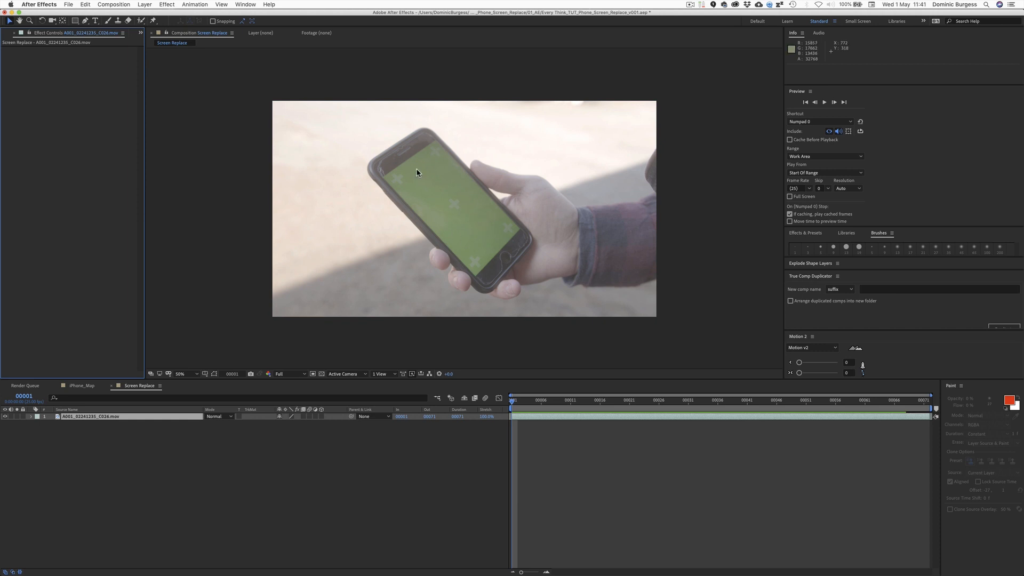
pyautogui.moveTo(460, 270)
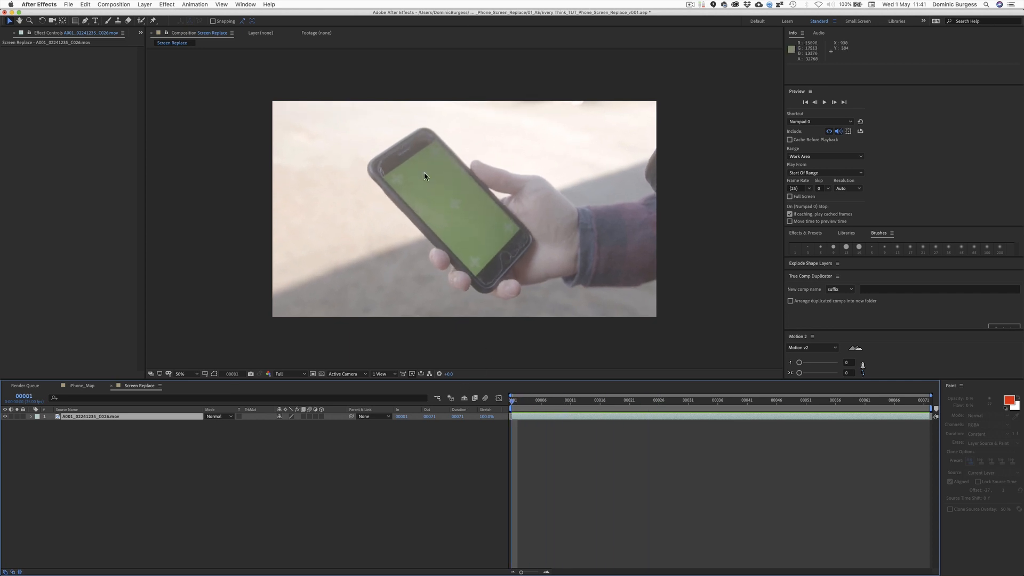
pyautogui.moveTo(521, 405)
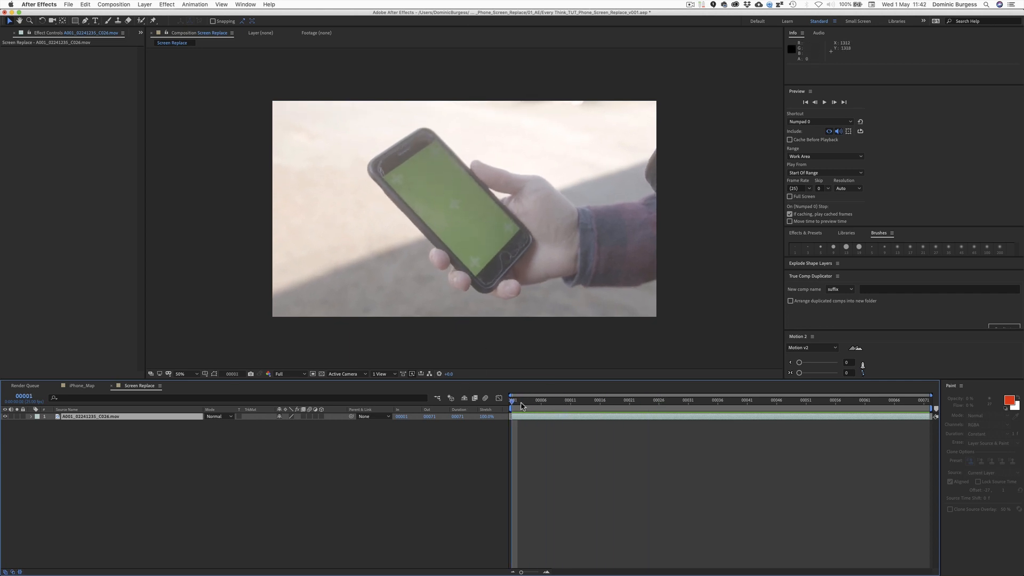
pyautogui.click(532, 400)
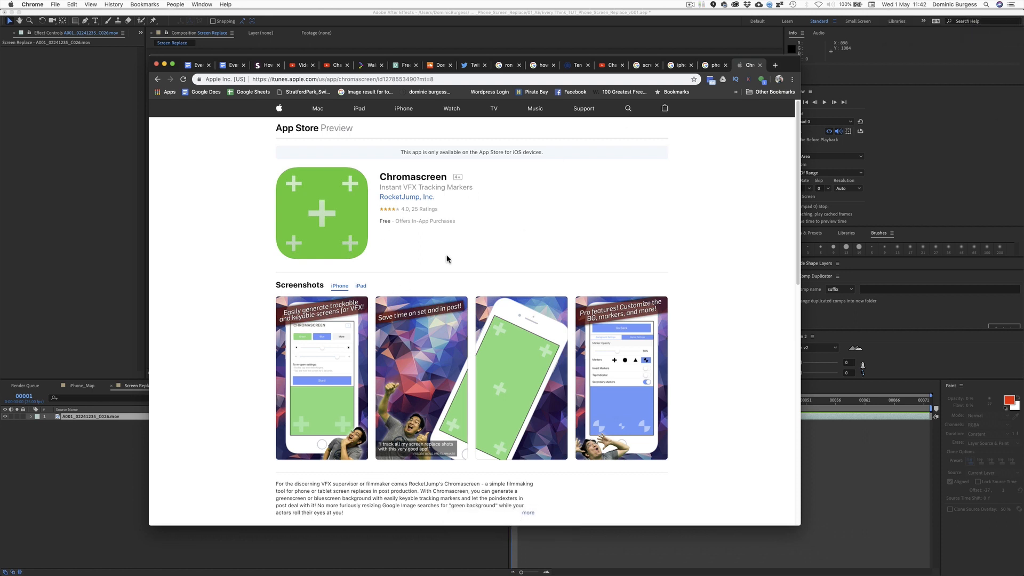
pyautogui.moveTo(419, 299)
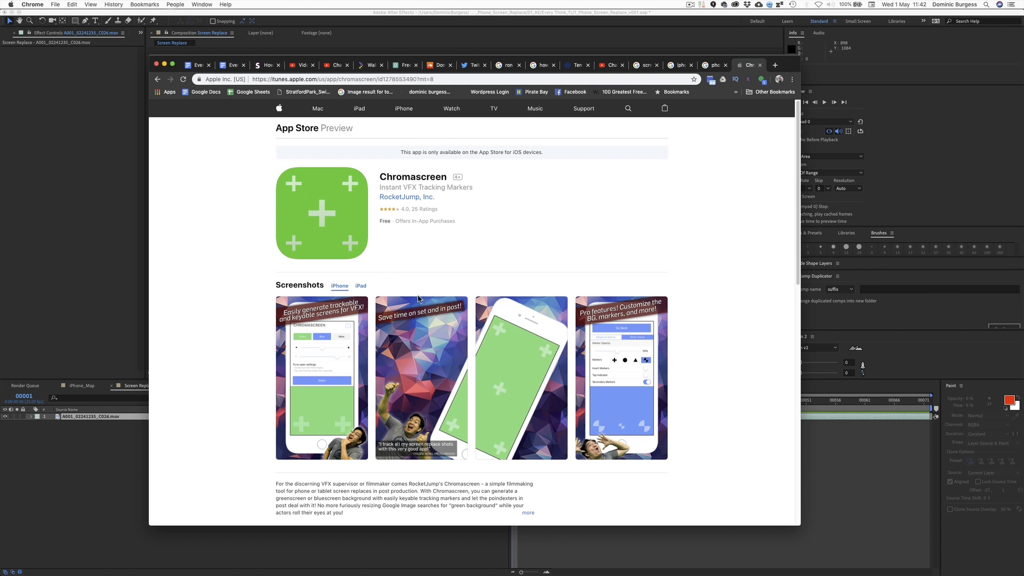
pyautogui.moveTo(418, 377)
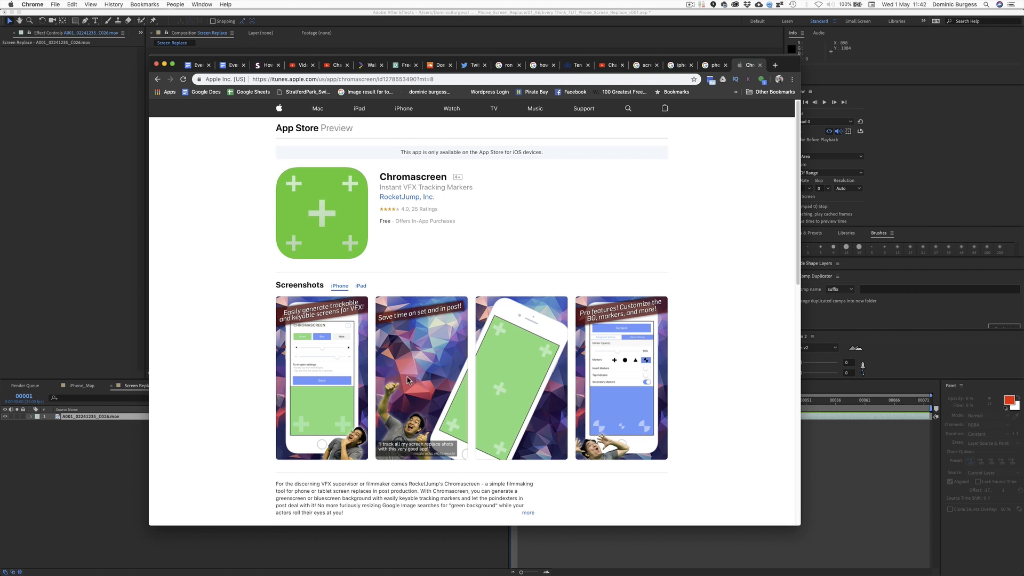
pyautogui.moveTo(383, 282)
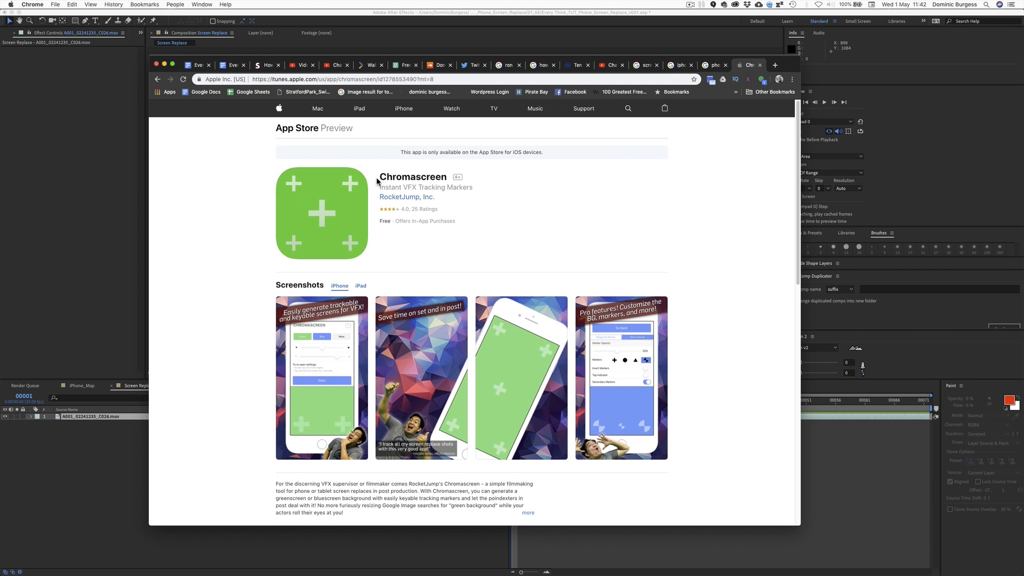
pyautogui.moveTo(497, 341)
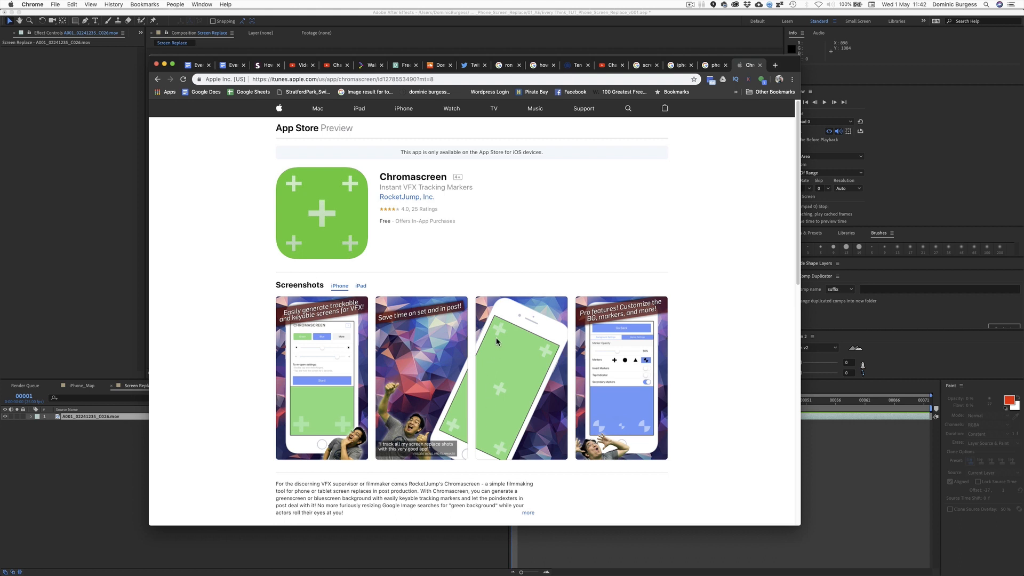
pyautogui.moveTo(566, 396)
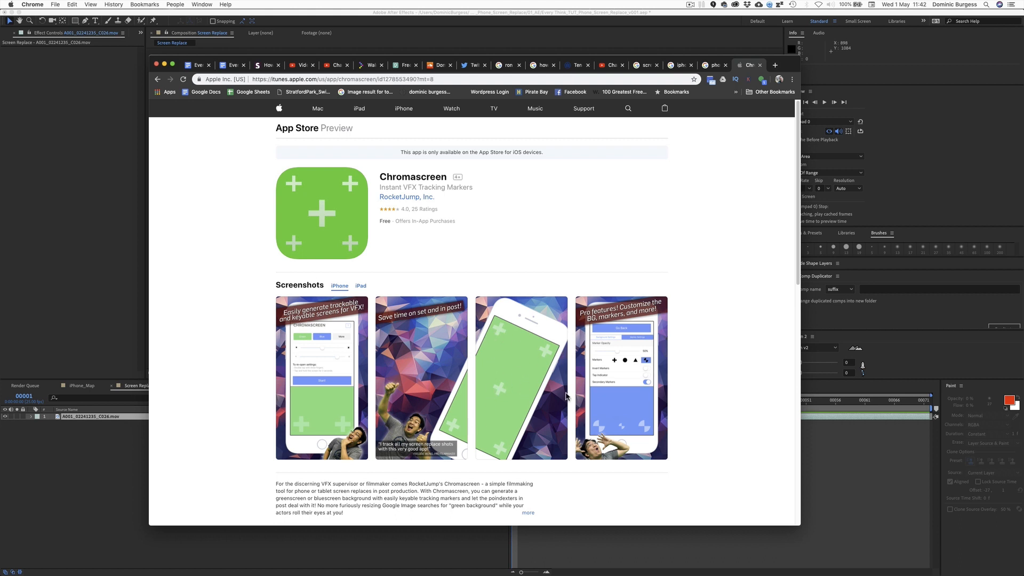
pyautogui.moveTo(230, 309)
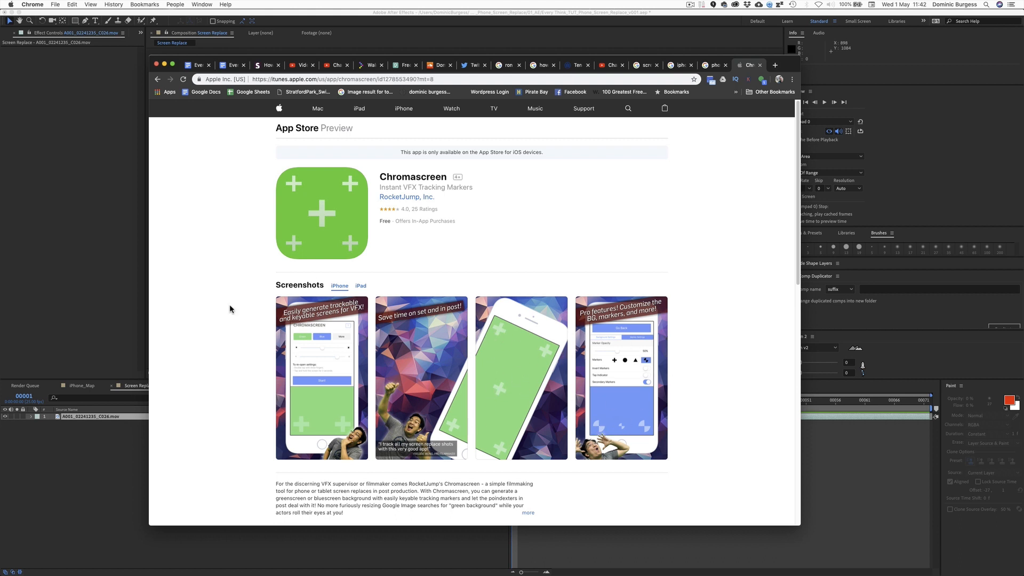
pyautogui.moveTo(376, 378)
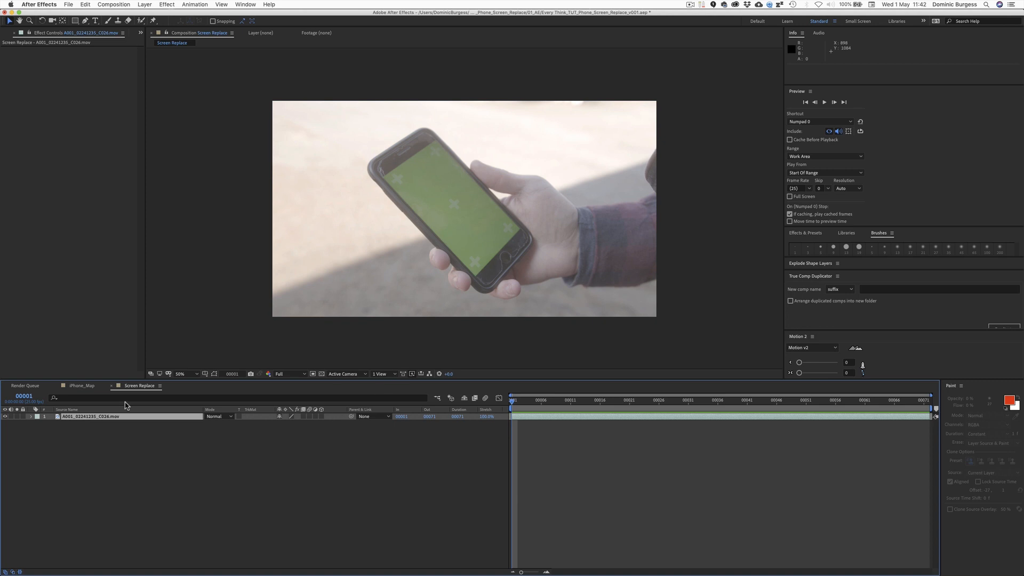
# Apply Boris FX Mocha tracking to the phone clip and launch Mocha AE.
pyautogui.click(194, 3)
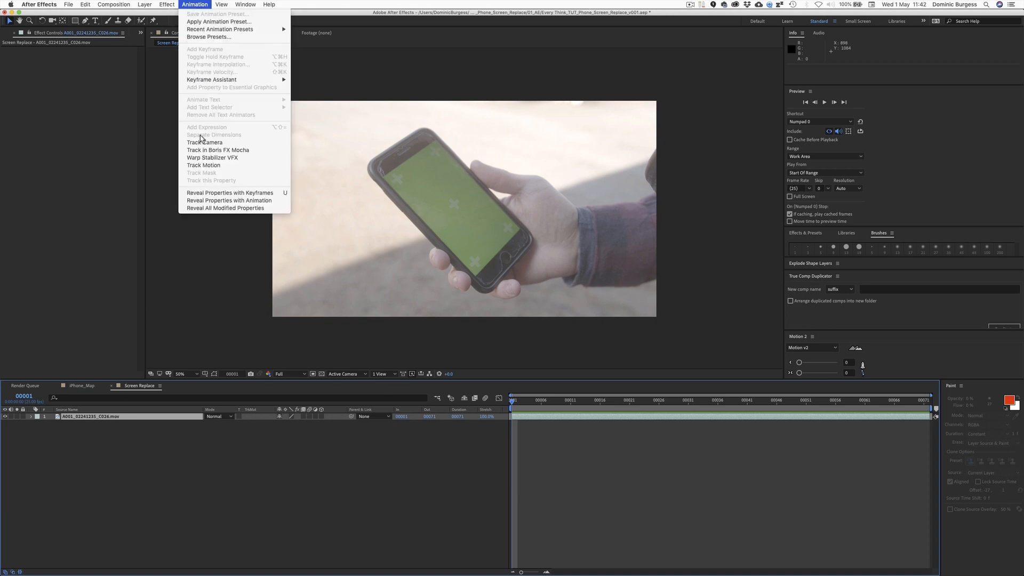
pyautogui.click(218, 150)
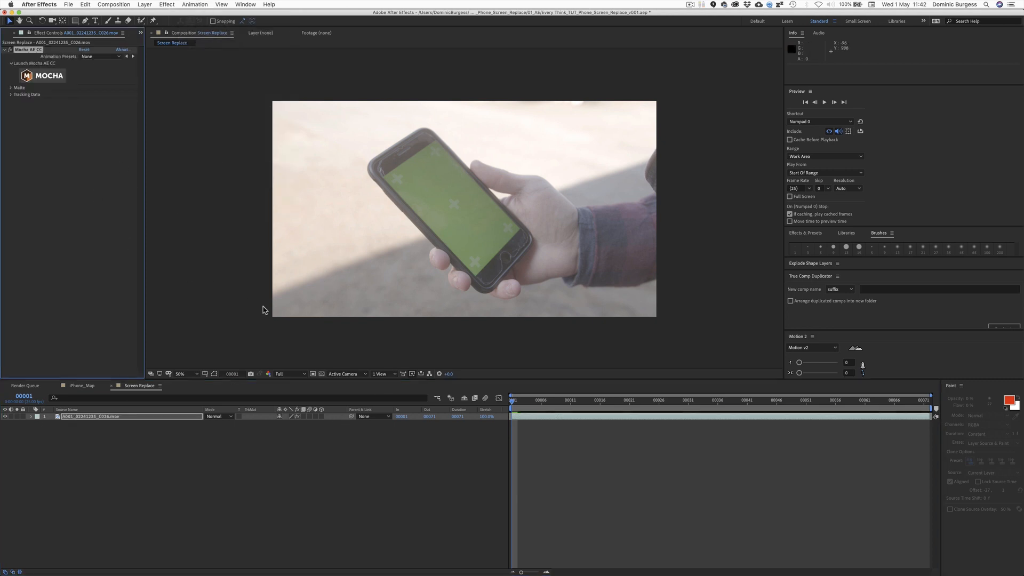
pyautogui.moveTo(281, 396)
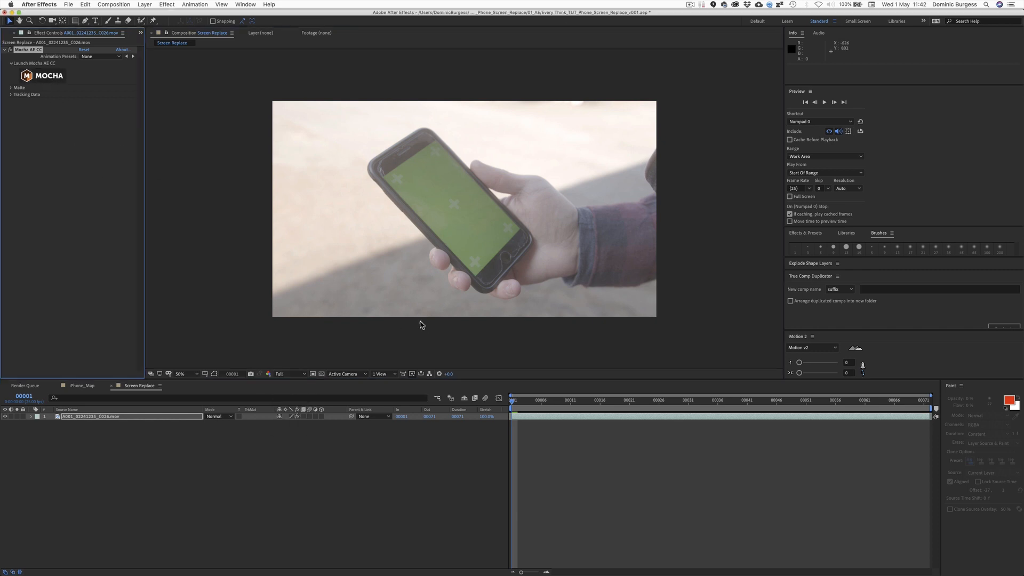
pyautogui.moveTo(408, 339)
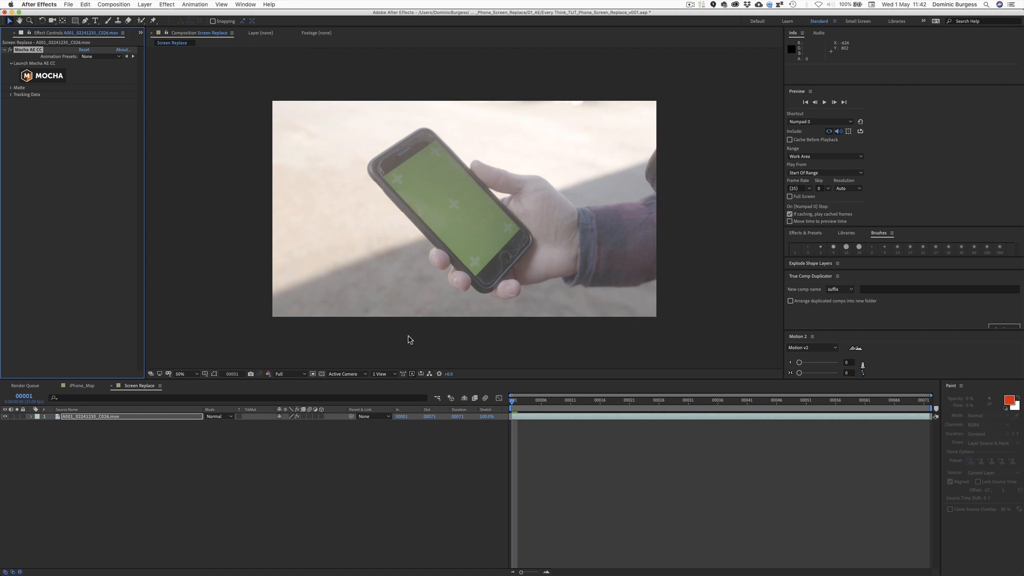
pyautogui.click(41, 76)
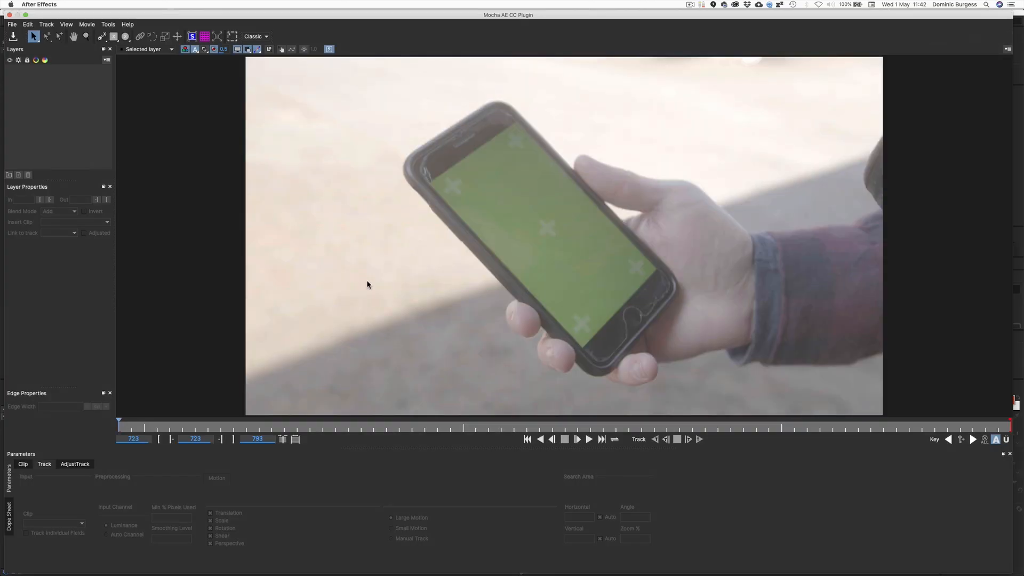
# Draw an X-Spline shape around the phone's outer edges and scrub to review the track.
pyautogui.click(101, 36)
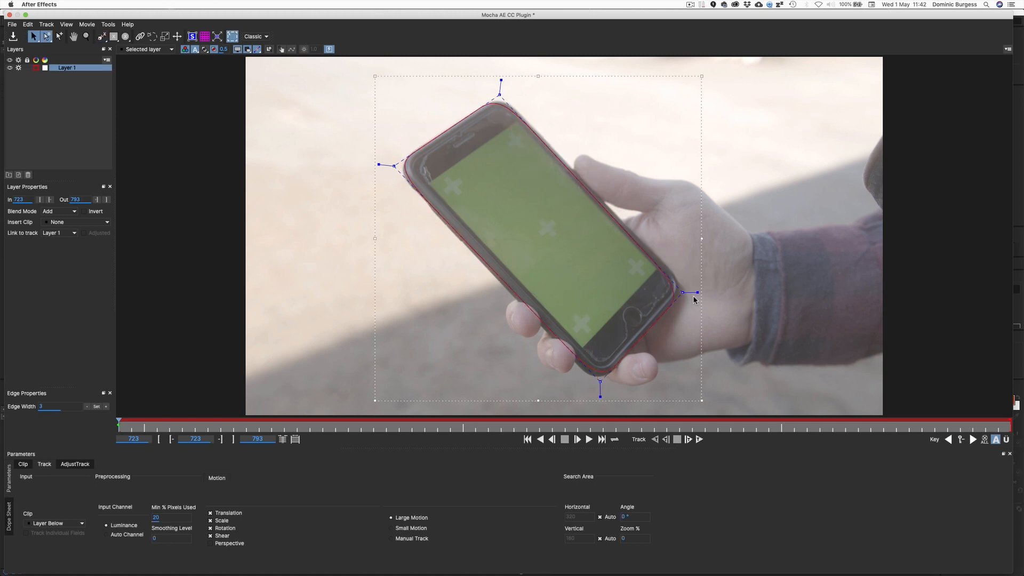
pyautogui.moveTo(694, 293); pyautogui.dragTo(712, 288)
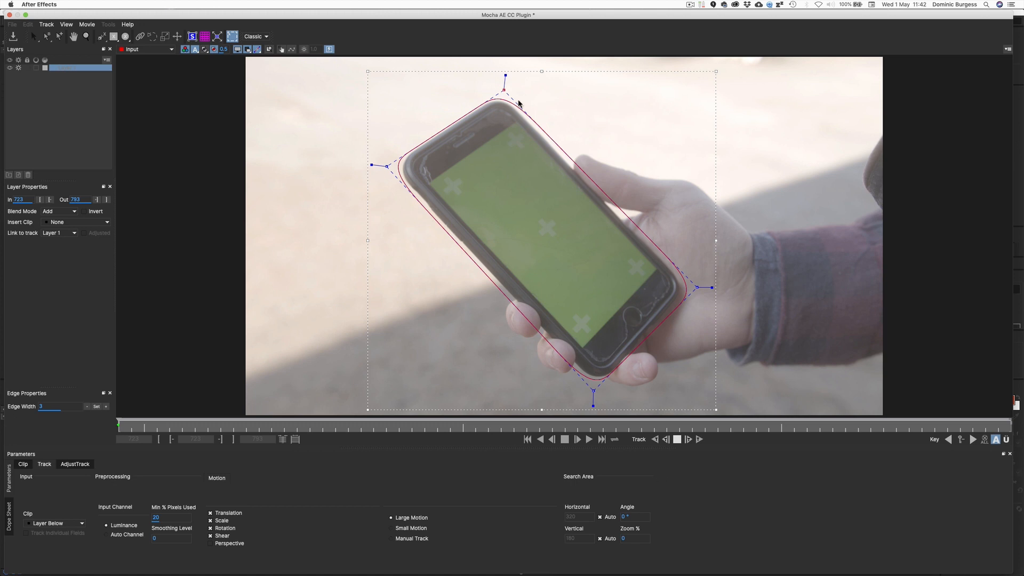
pyautogui.moveTo(475, 320)
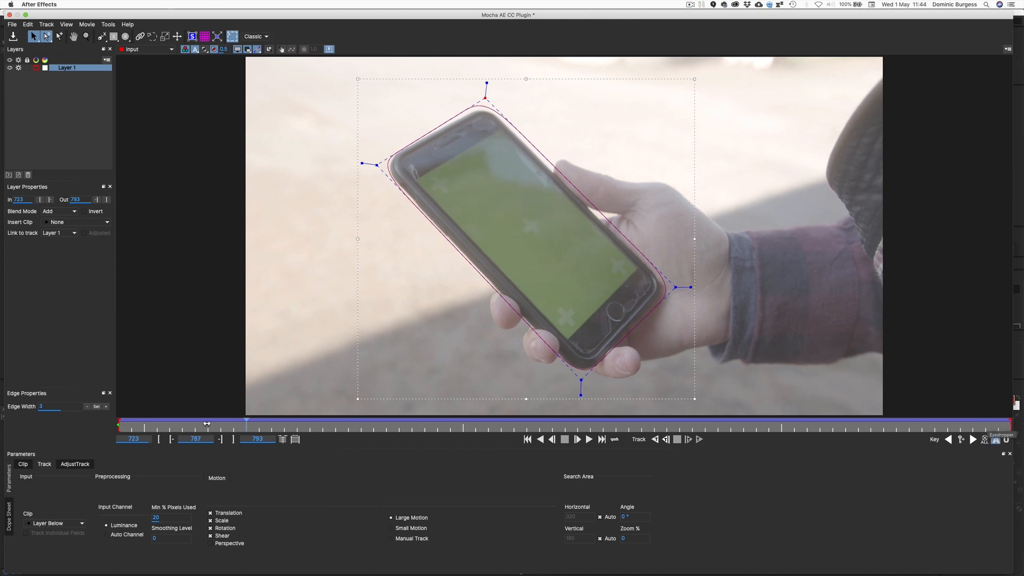
pyautogui.moveTo(207, 425); pyautogui.dragTo(712, 419)
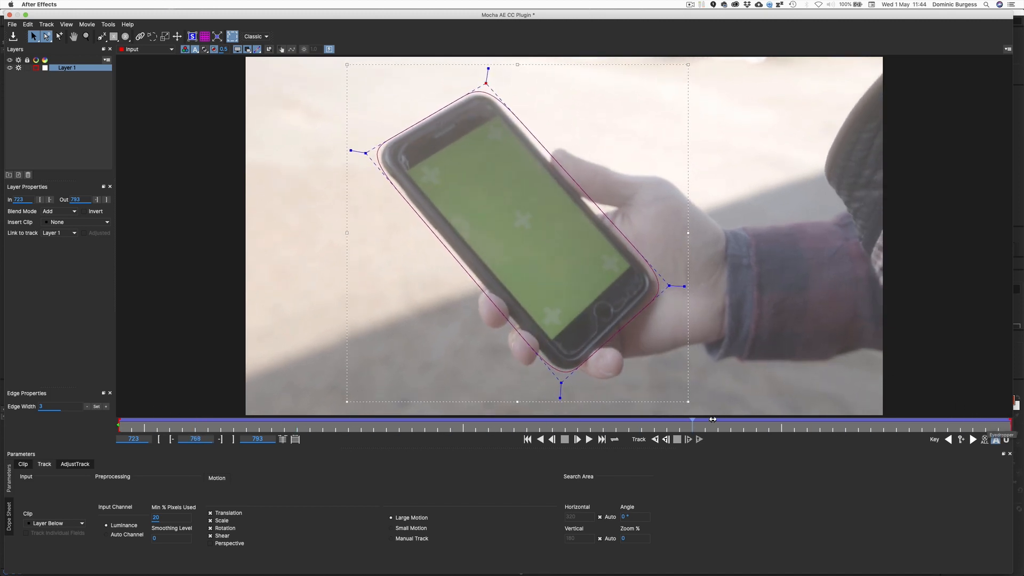
pyautogui.moveTo(713, 419); pyautogui.dragTo(311, 421)
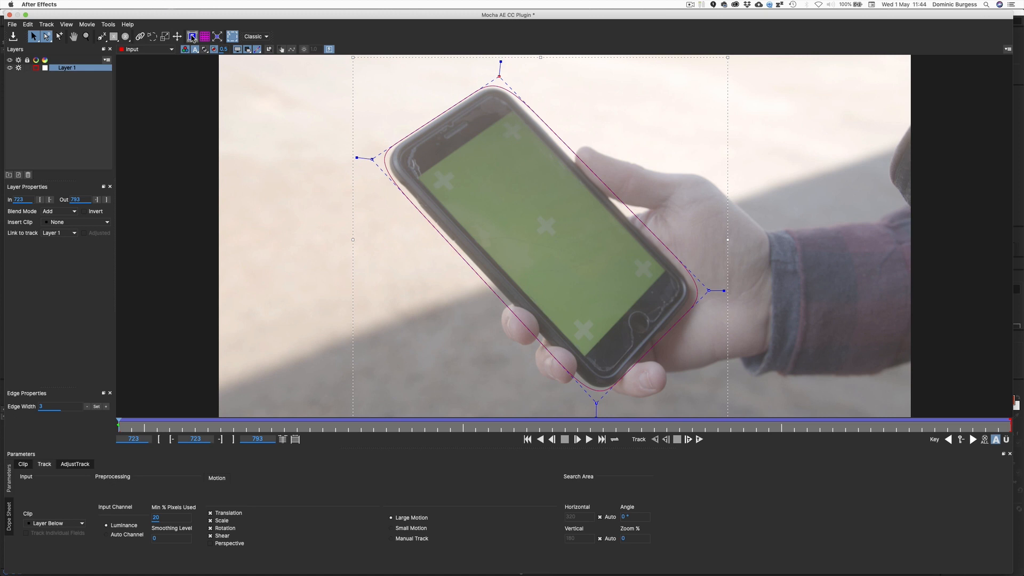
# Show the planar surface and drag its corners onto the green screen's corners.
pyautogui.click(192, 35)
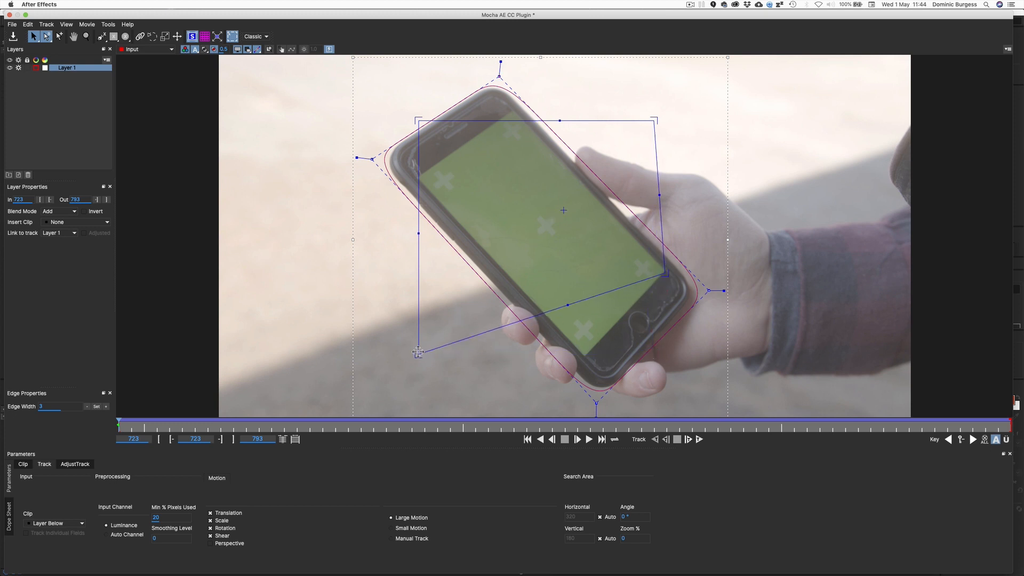
pyautogui.moveTo(419, 353); pyautogui.dragTo(421, 125)
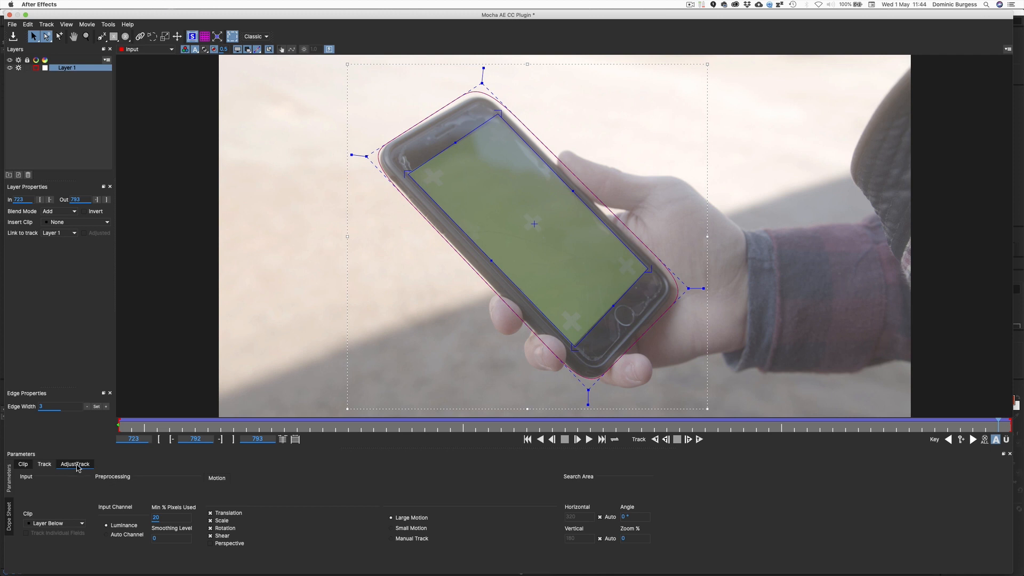
# Open AdjustTrack and scrub through frames to check the surface corners.
pyautogui.click(75, 463)
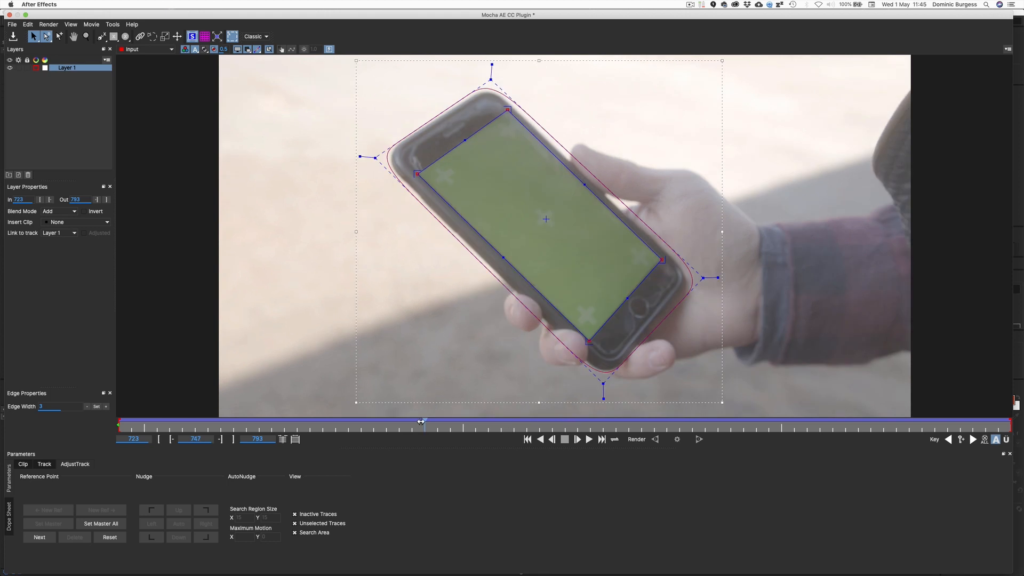
pyautogui.moveTo(421, 420); pyautogui.dragTo(612, 421)
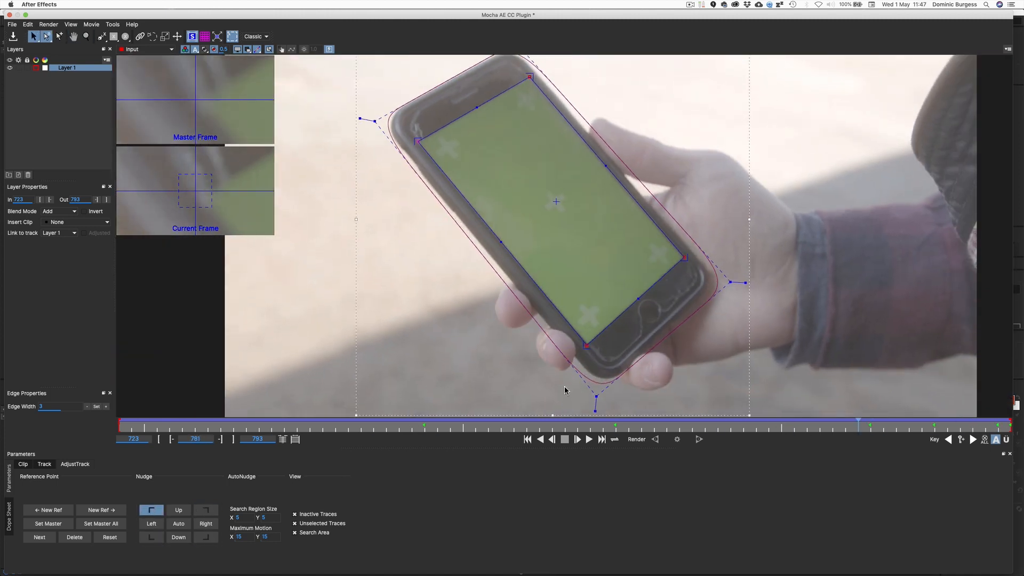
pyautogui.moveTo(760, 230)
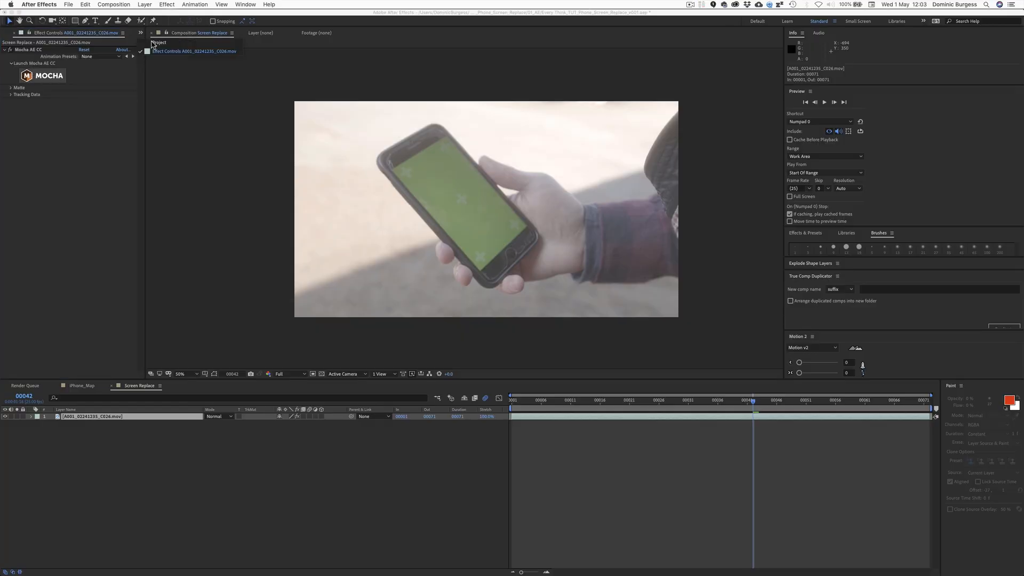
# Switch the side panel to the Project panel contents.
pyautogui.click(12, 32)
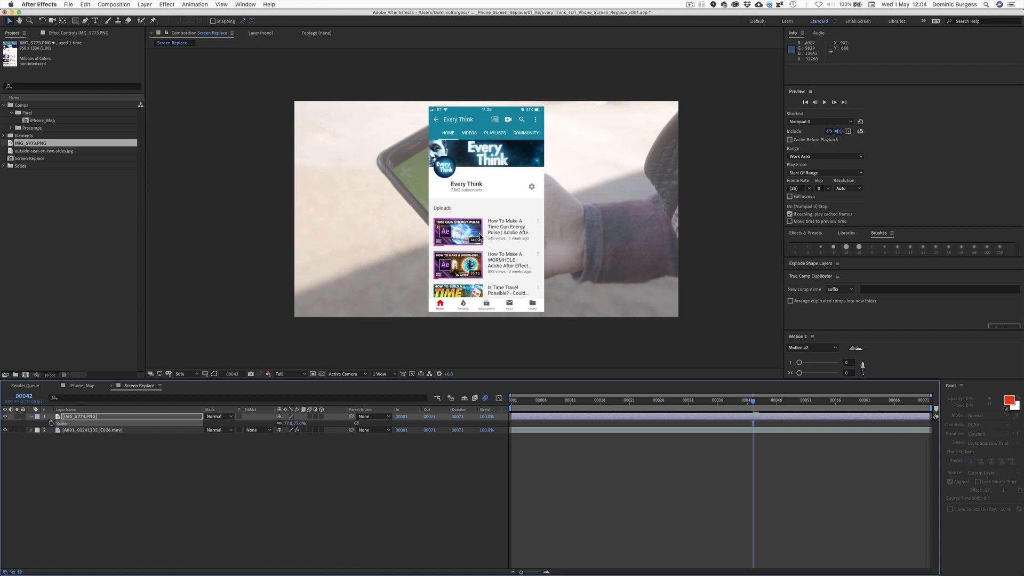
pyautogui.moveTo(484, 237)
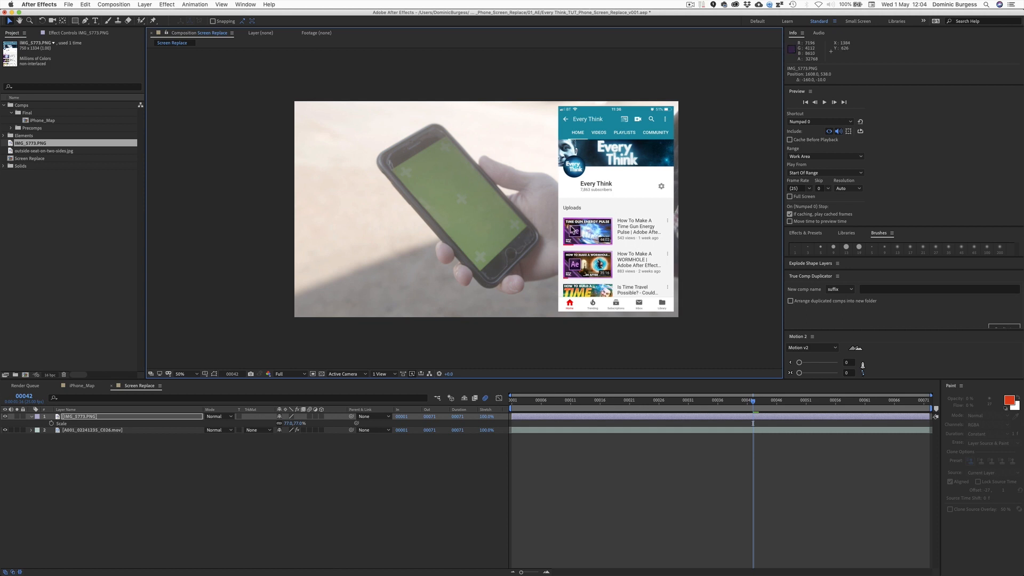
pyautogui.moveTo(548, 235)
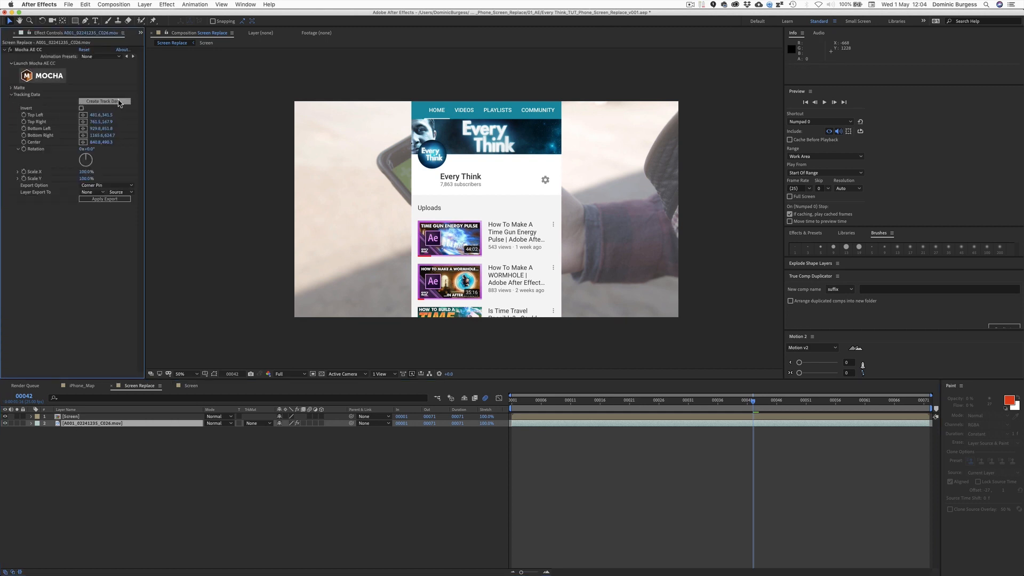
# Export the track as Corner Pin (Support Motion Blur) to layer 1. Screen, then check another frame.
pyautogui.click(104, 102)
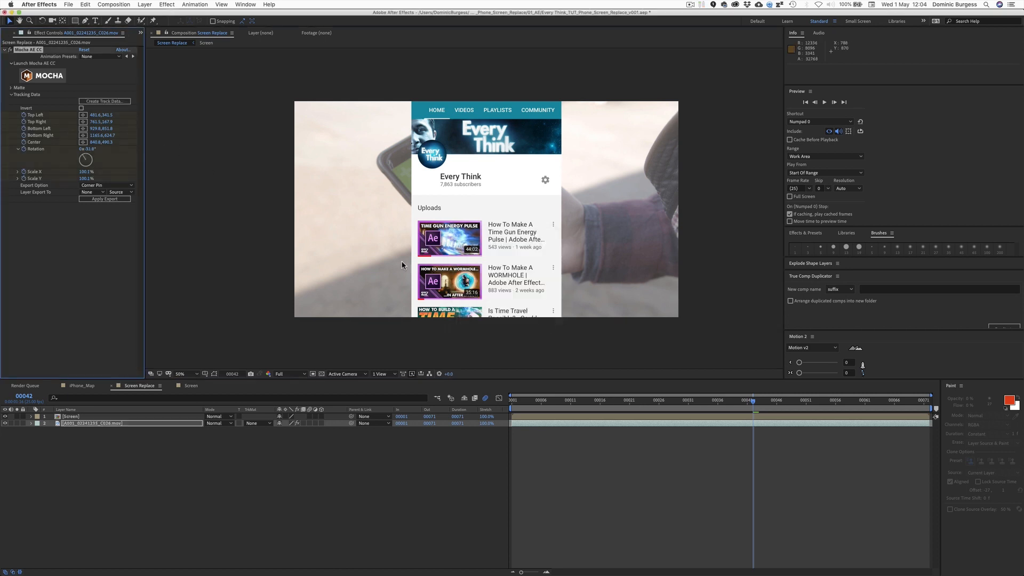
pyautogui.click(105, 185)
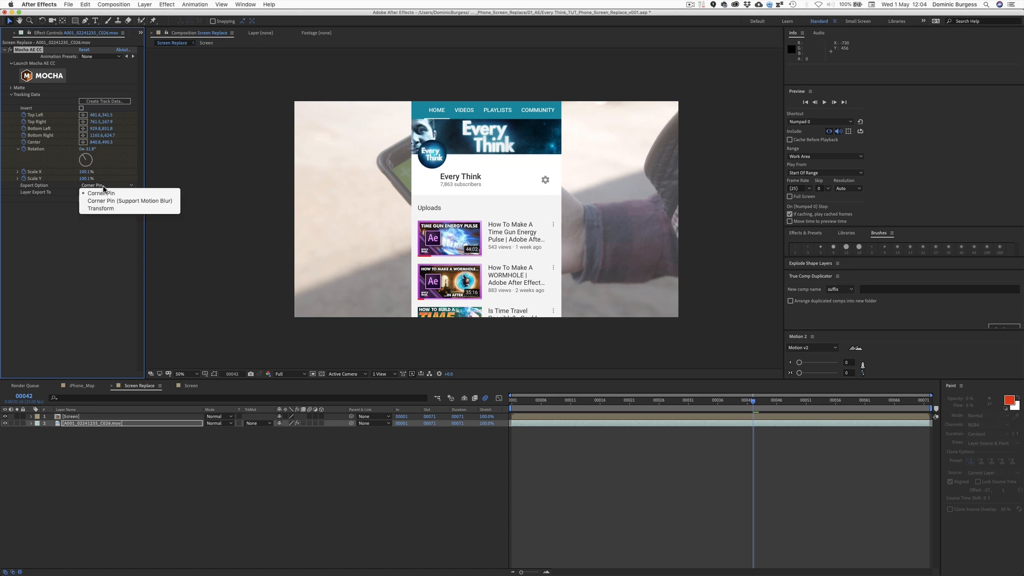
pyautogui.click(130, 200)
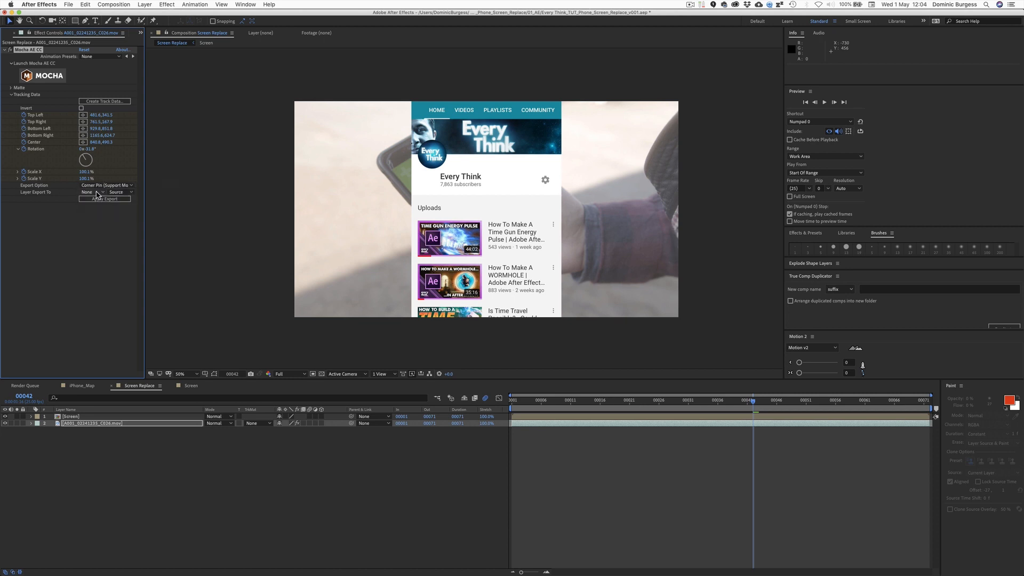
pyautogui.click(95, 192)
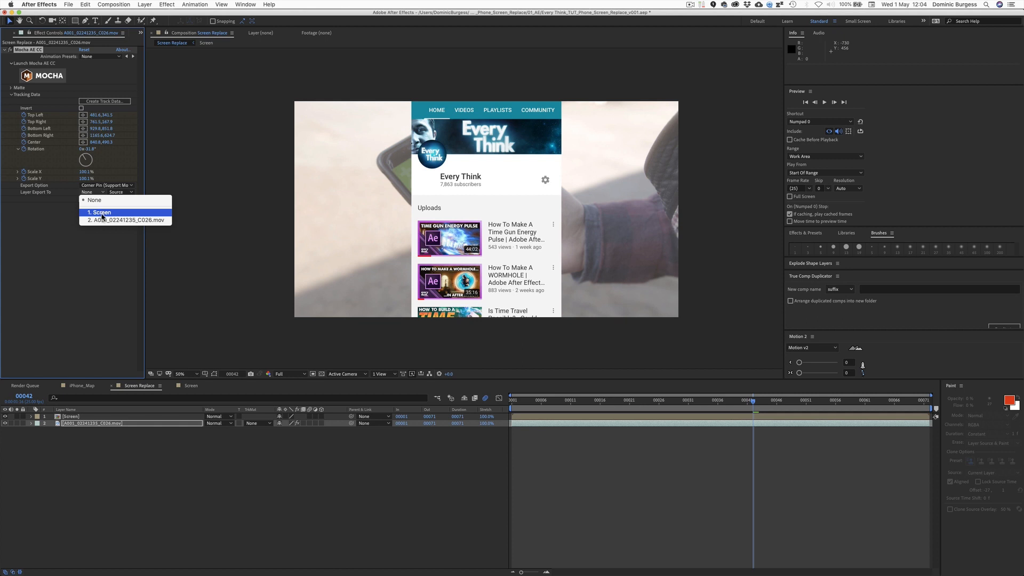
pyautogui.click(101, 212)
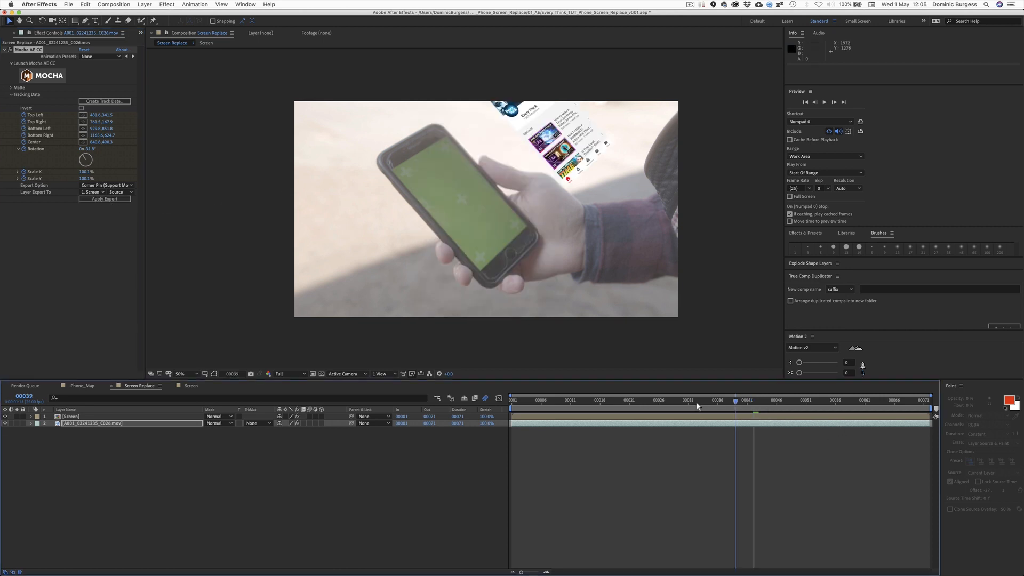
pyautogui.click(599, 399)
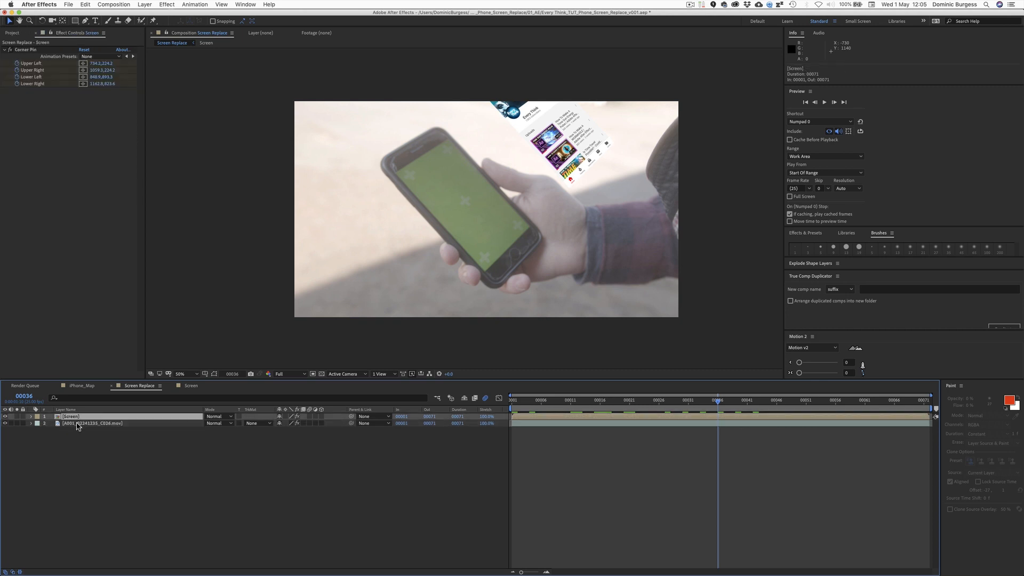
pyautogui.moveTo(467, 136)
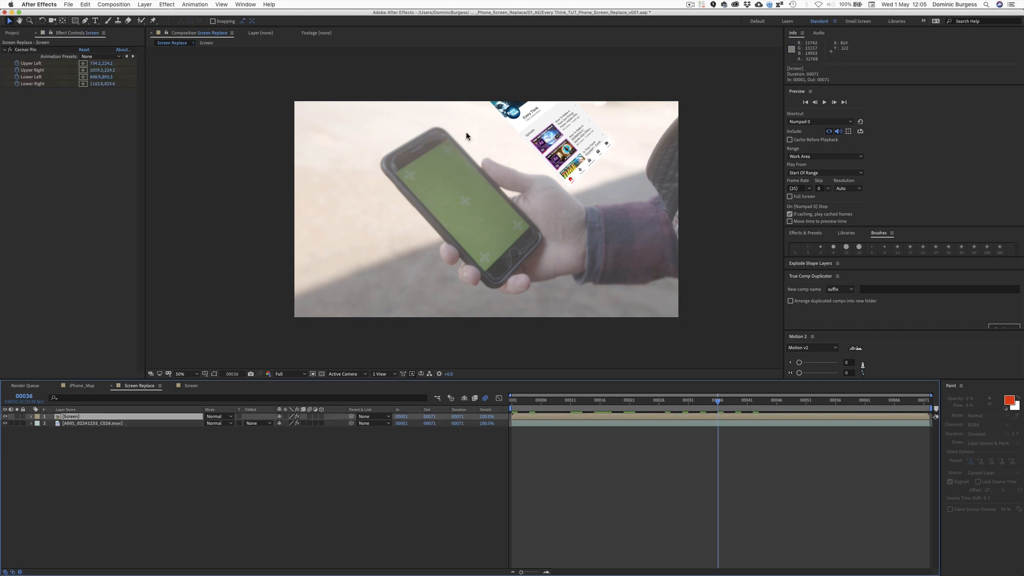
pyautogui.moveTo(511, 199)
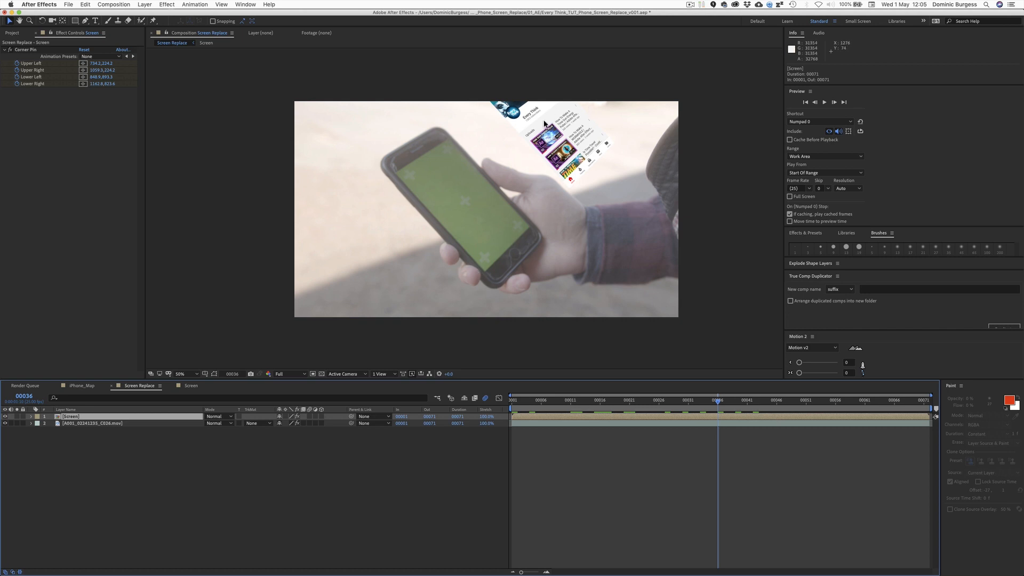
pyautogui.moveTo(465, 142)
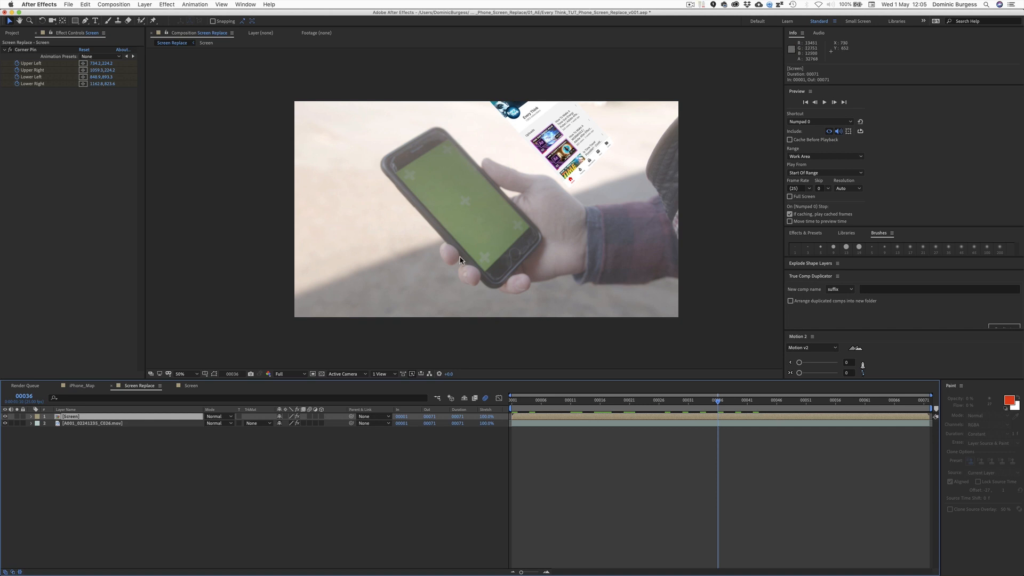
pyautogui.moveTo(410, 157)
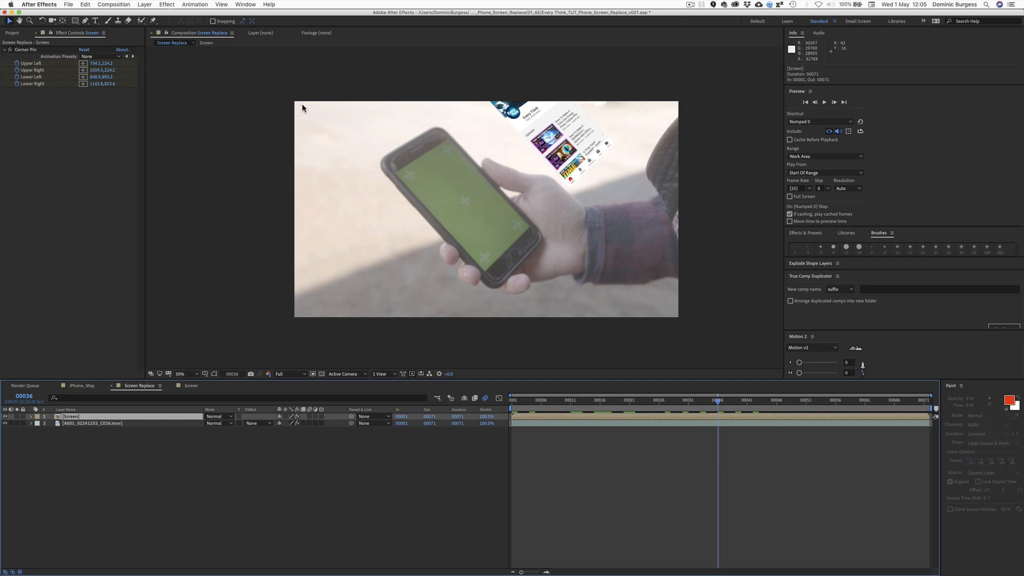
pyautogui.moveTo(339, 293)
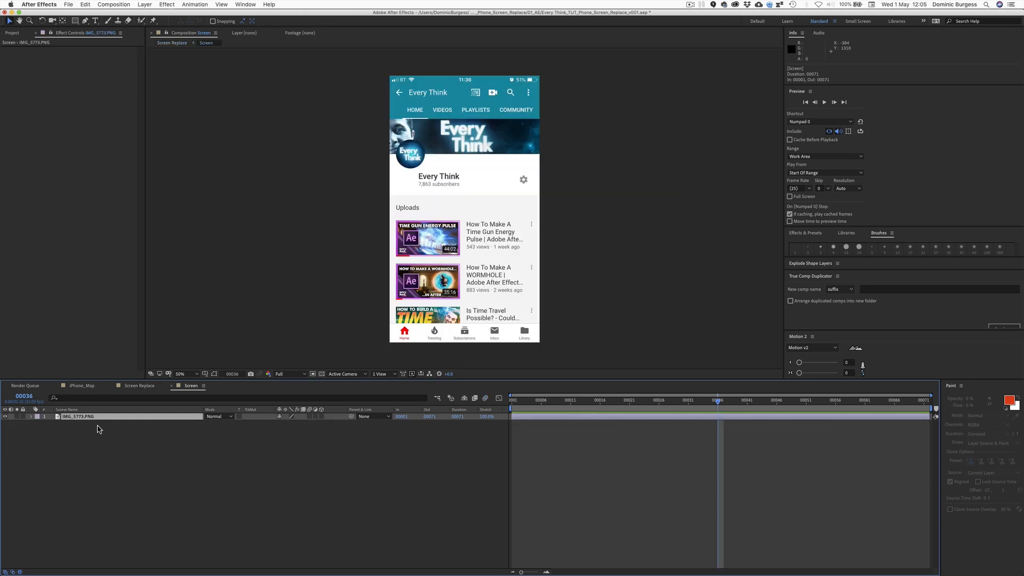
# Precompose the screenshot as 'Screen_pre' and open the Screen comp's Composition Settings.
pyautogui.press('shift+cmd+c')
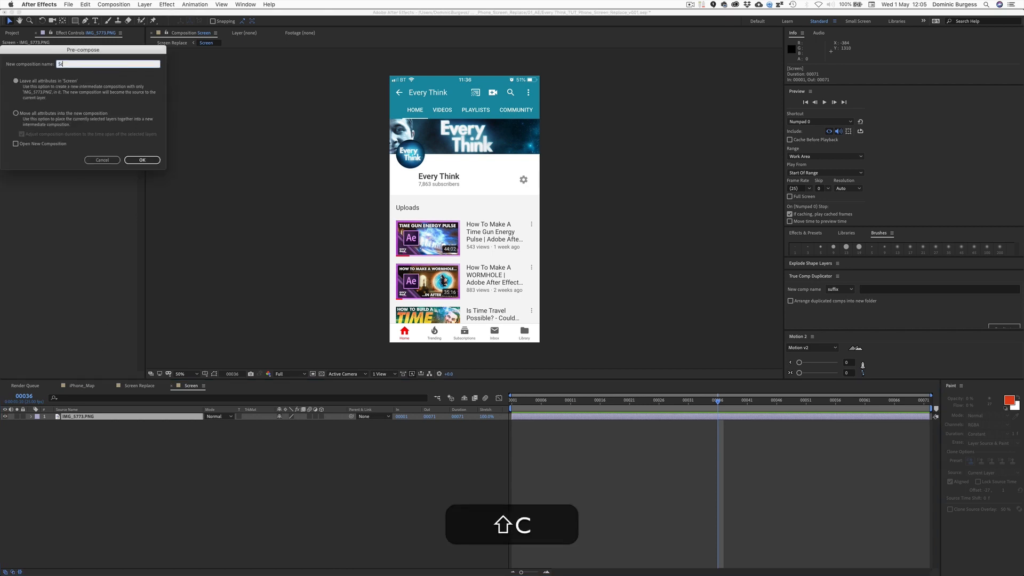
pyautogui.write('Screen_pre')
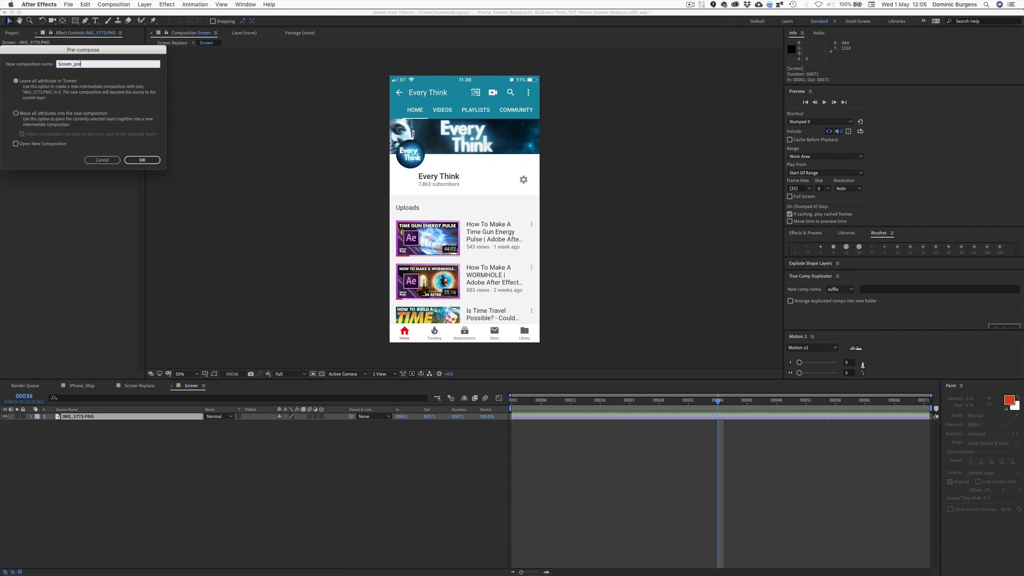
pyautogui.click(142, 160)
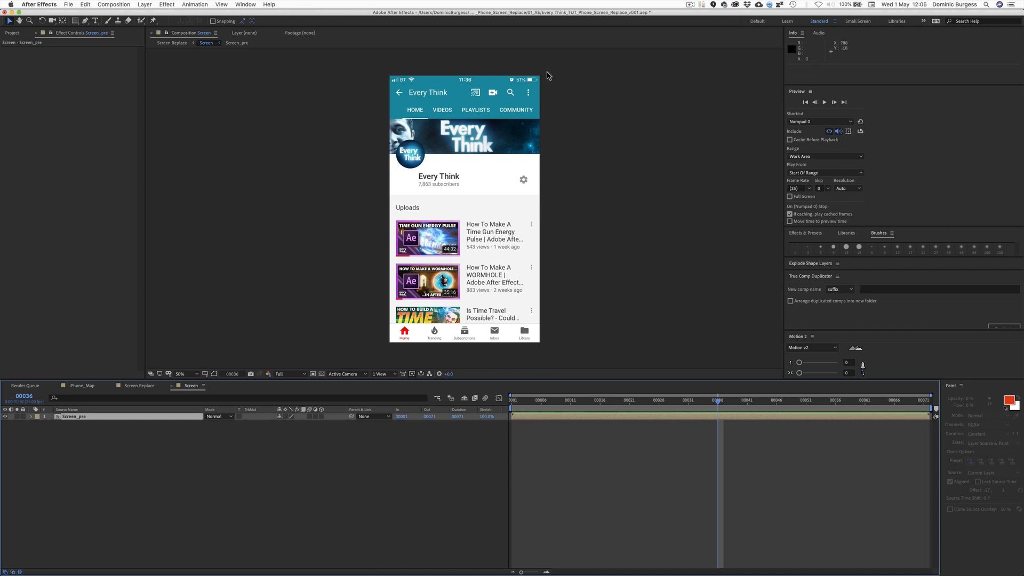
pyautogui.moveTo(582, 143)
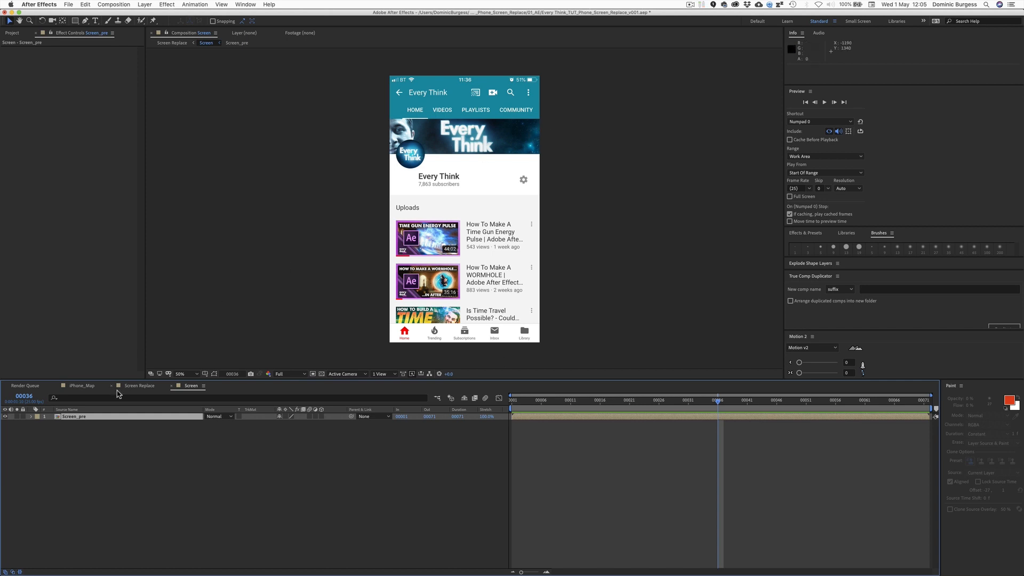
pyautogui.moveTo(102, 414)
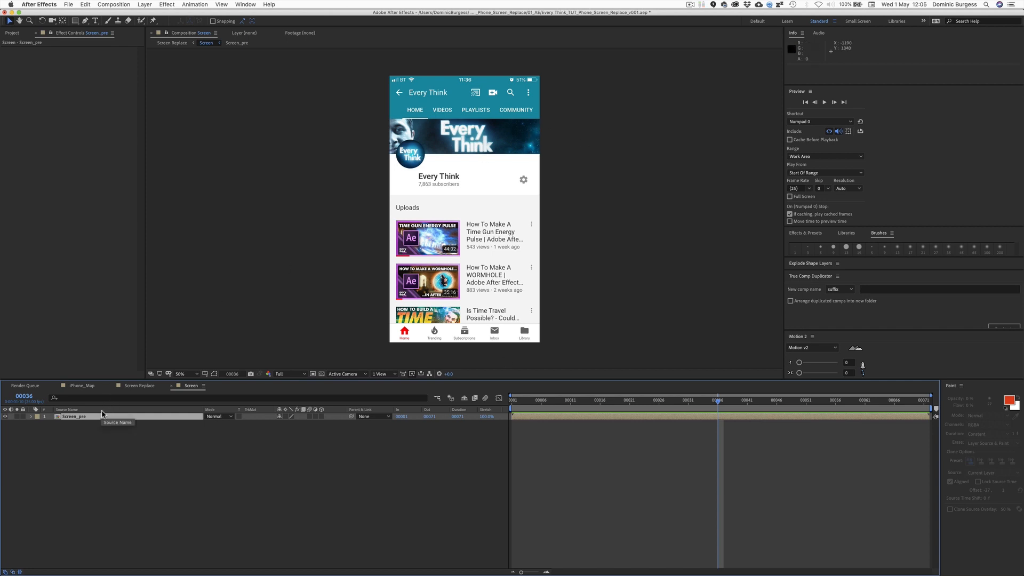
pyautogui.press('cmd+k')
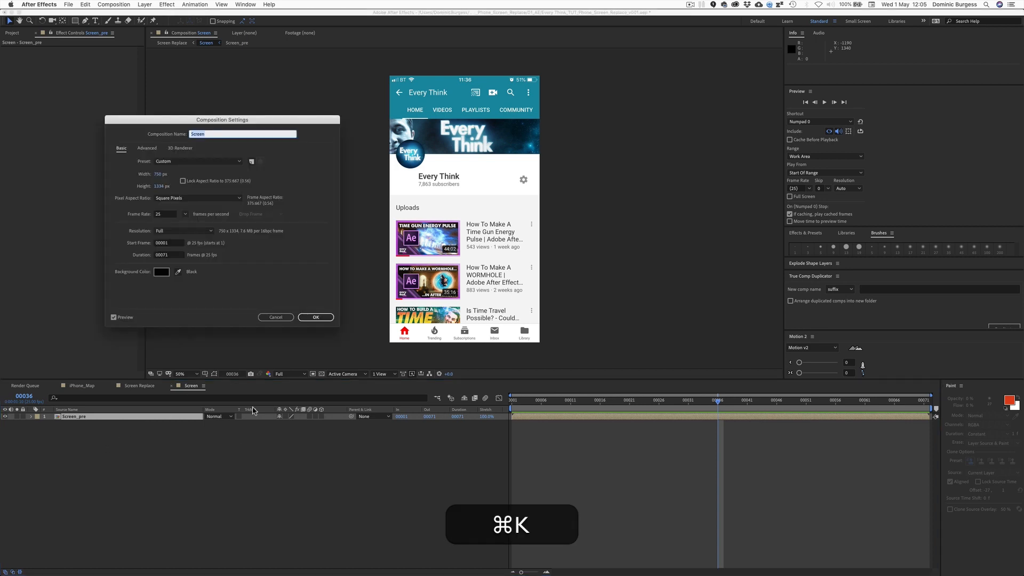
# Set the Screen comp to the HDTV 1080 25 preset and fit Screen_pre to the comp.
pyautogui.click(163, 174)
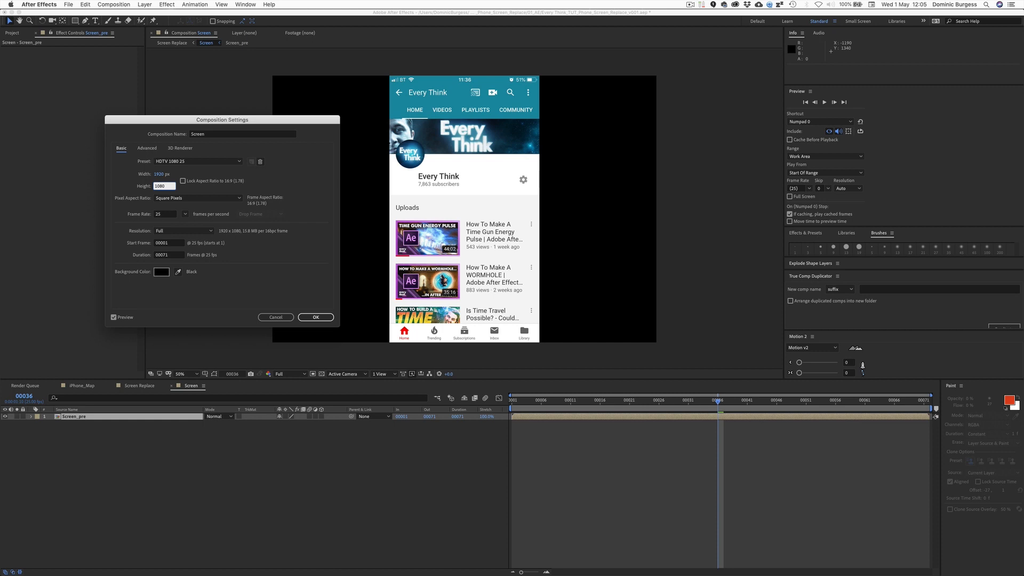
pyautogui.click(316, 317)
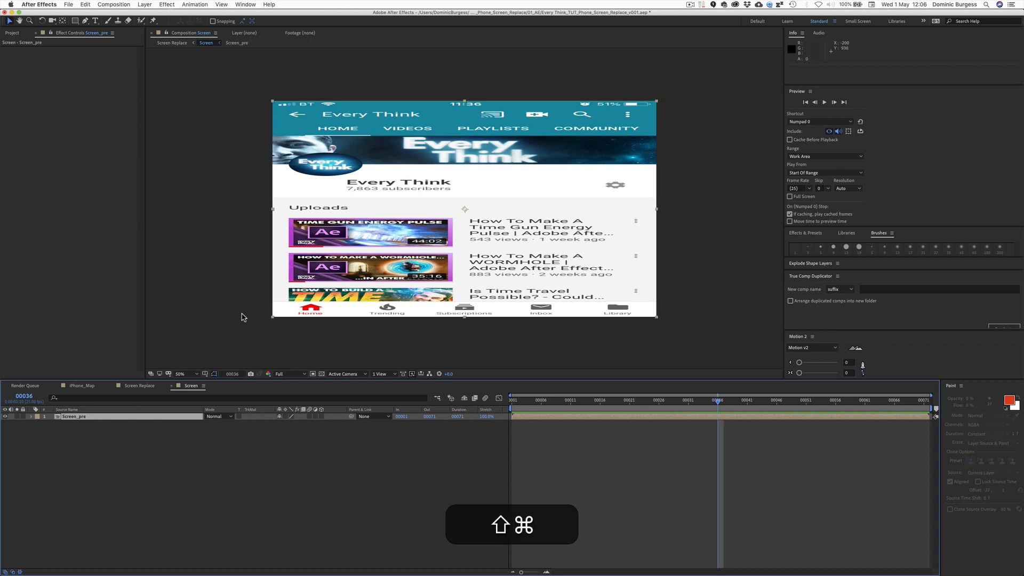
pyautogui.rightClick(73, 416)
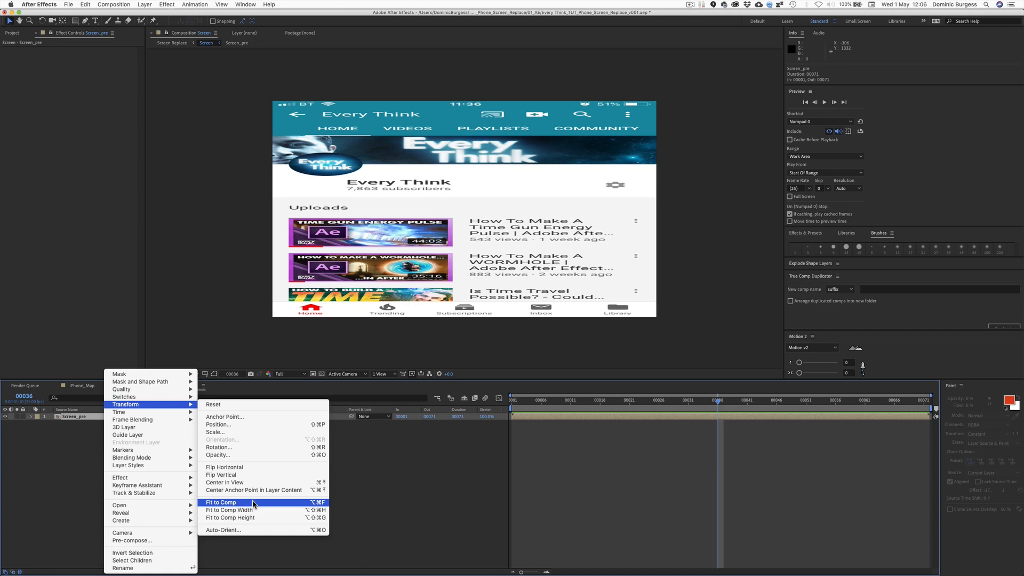
pyautogui.click(221, 502)
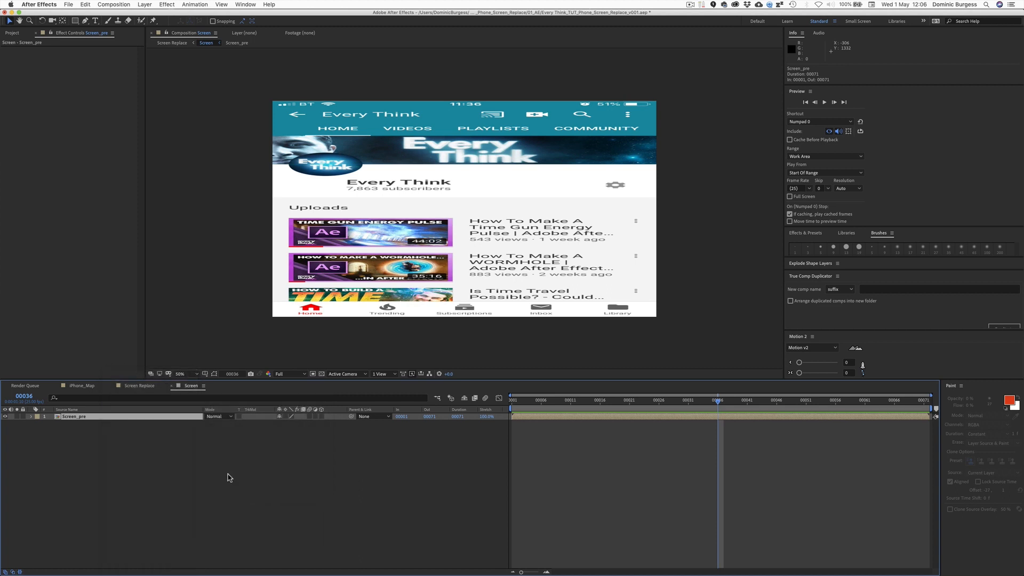
pyautogui.moveTo(467, 264)
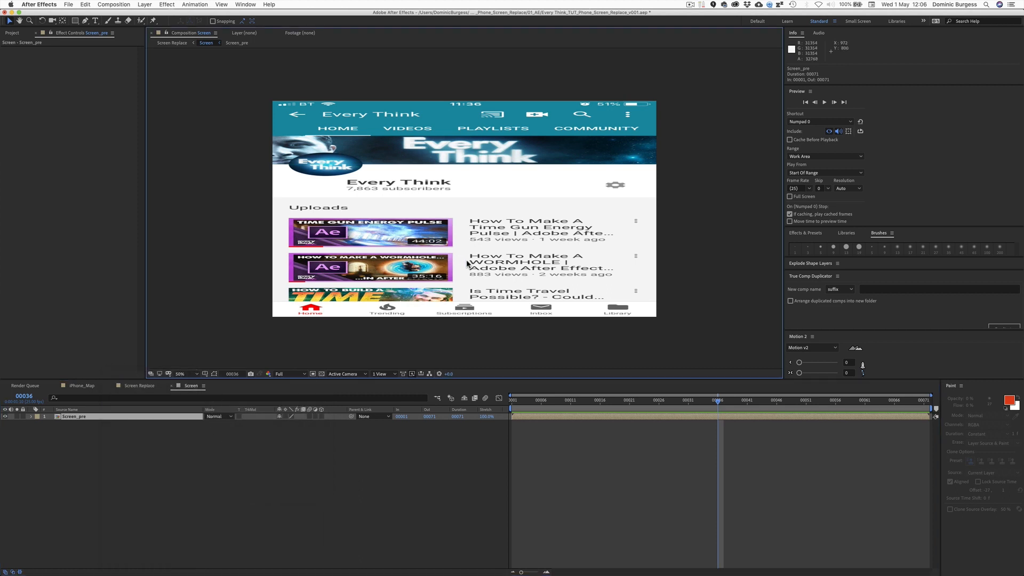
pyautogui.moveTo(483, 320)
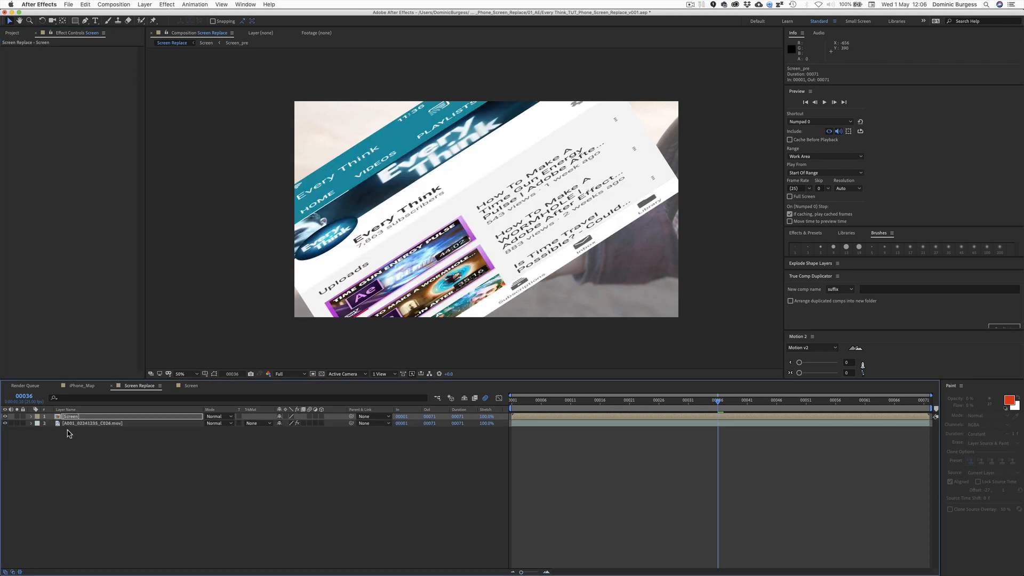
# Reapply the Mocha export from the footage layer onto Screen and play back the shot.
pyautogui.click(91, 423)
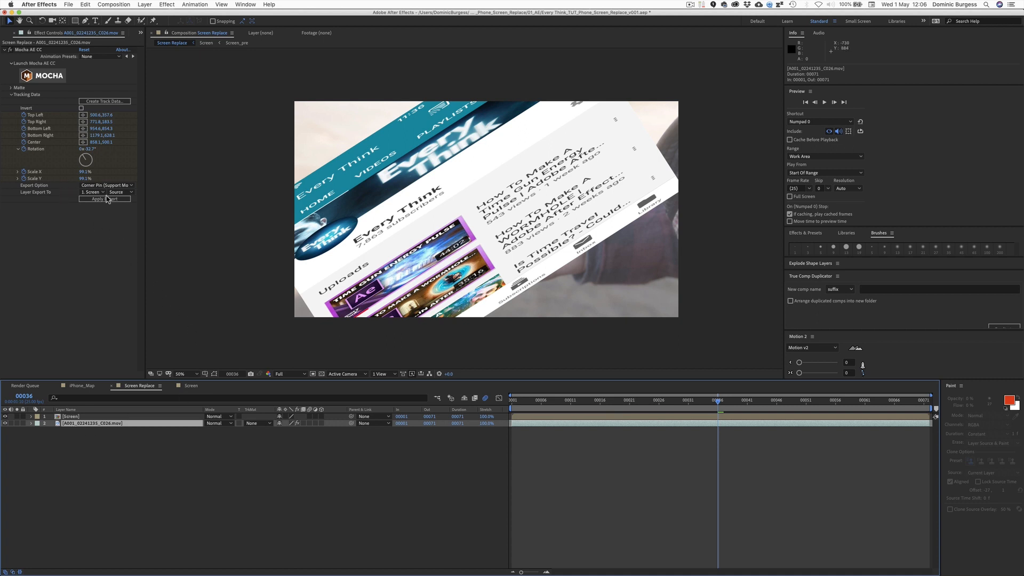
pyautogui.click(104, 199)
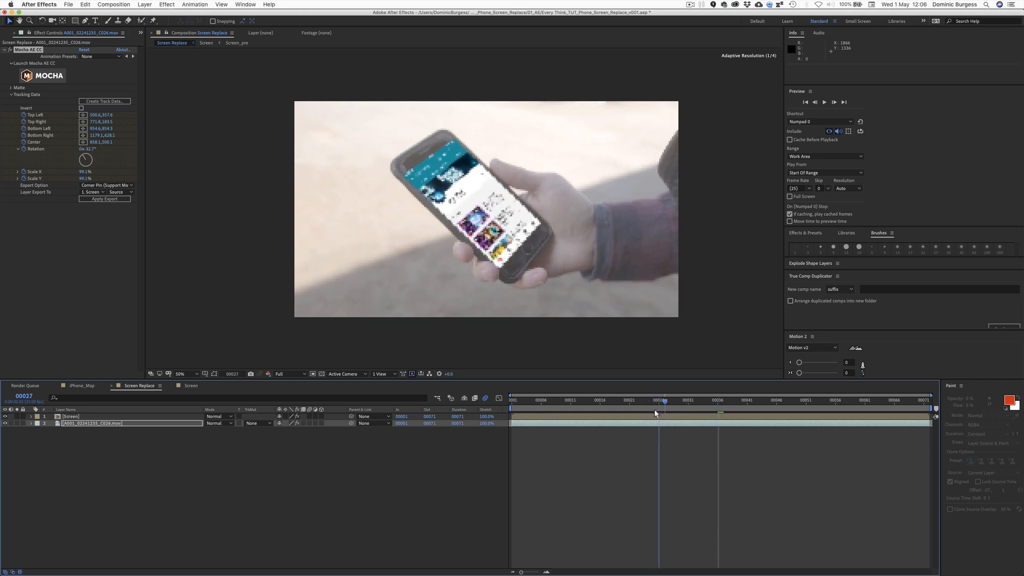
pyautogui.press('space')
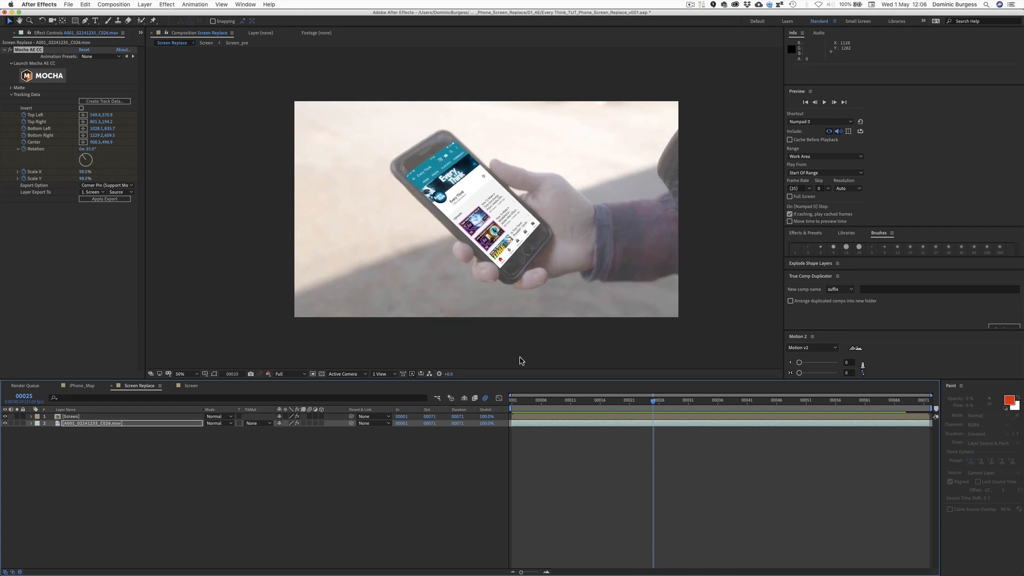
pyautogui.moveTo(88, 377)
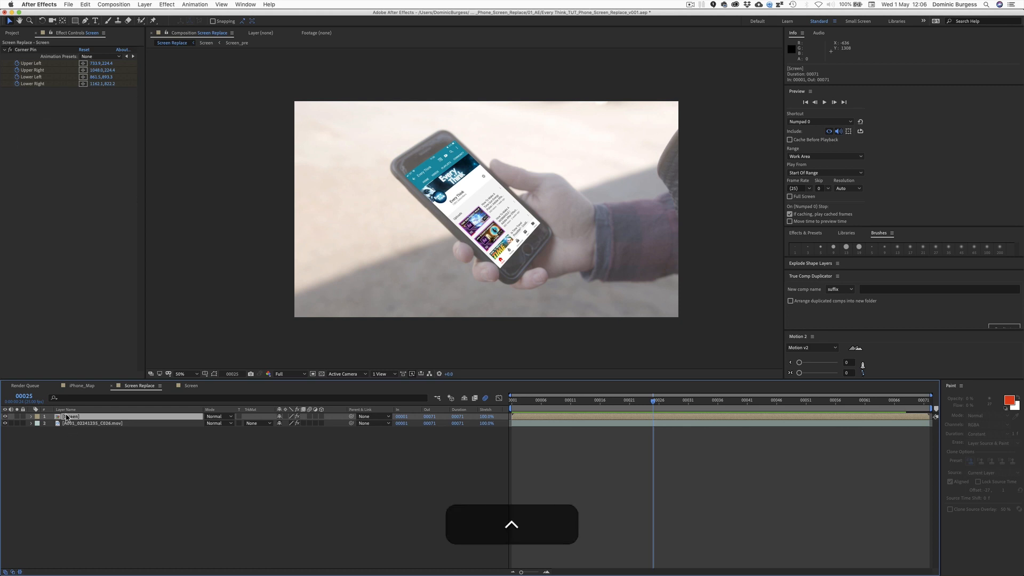
# Try Edge Blur on the Screen layer, zoom out to view the phone, then undo.
pyautogui.write('edge')
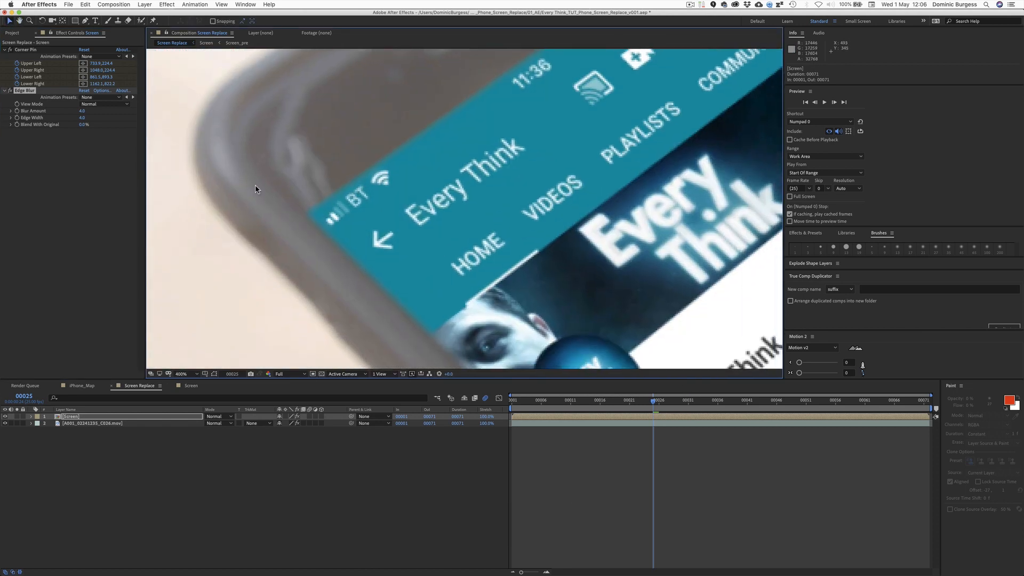
pyautogui.click(87, 111)
pyautogui.write('2')
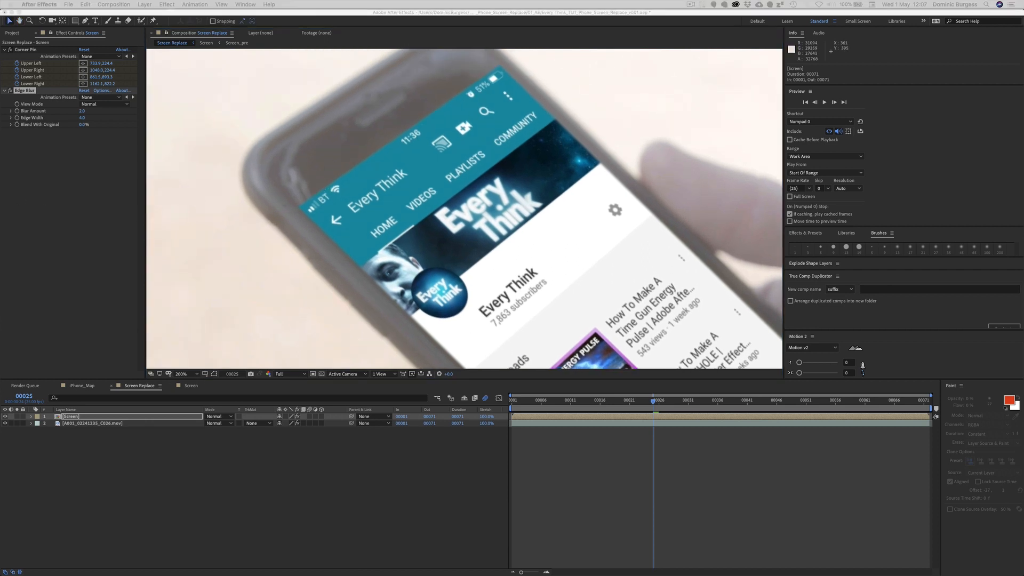
pyautogui.press('cmd+z')
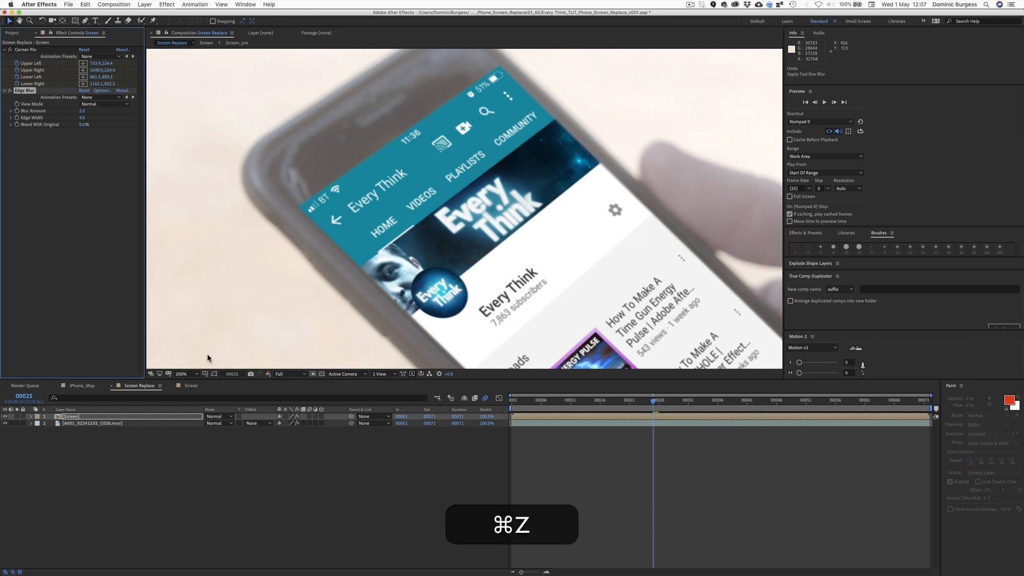
# Add Fast Box Blur and Hue/Saturation to the Screen layer, raising Lightness.
pyautogui.write('fas')
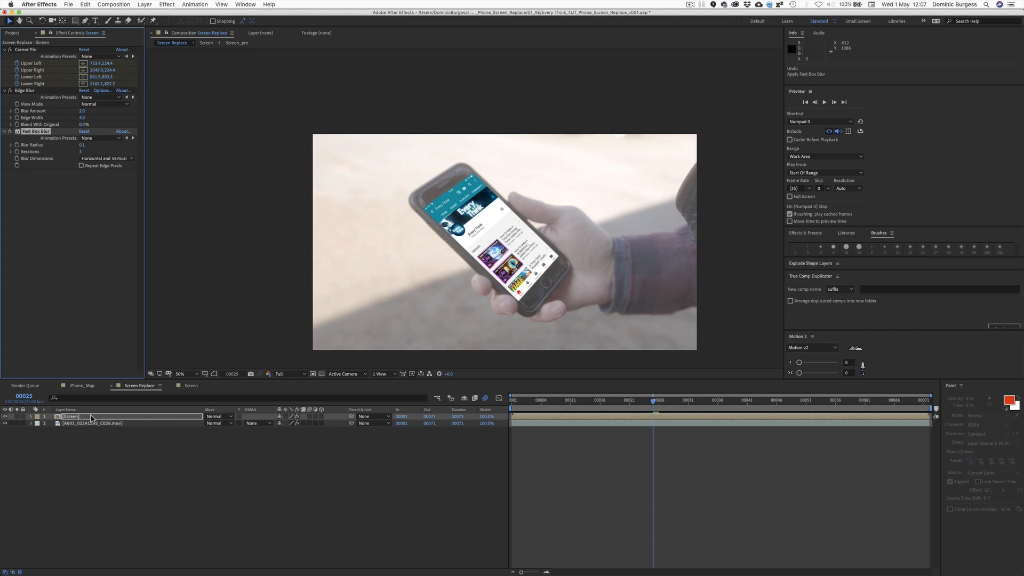
pyautogui.write('hue')
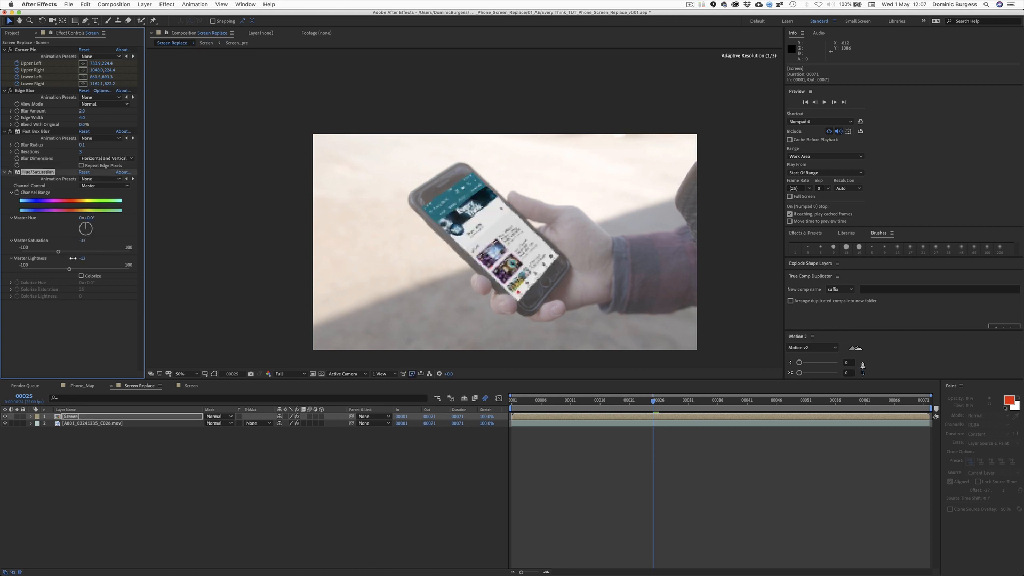
pyautogui.moveTo(58, 269); pyautogui.dragTo(88, 268)
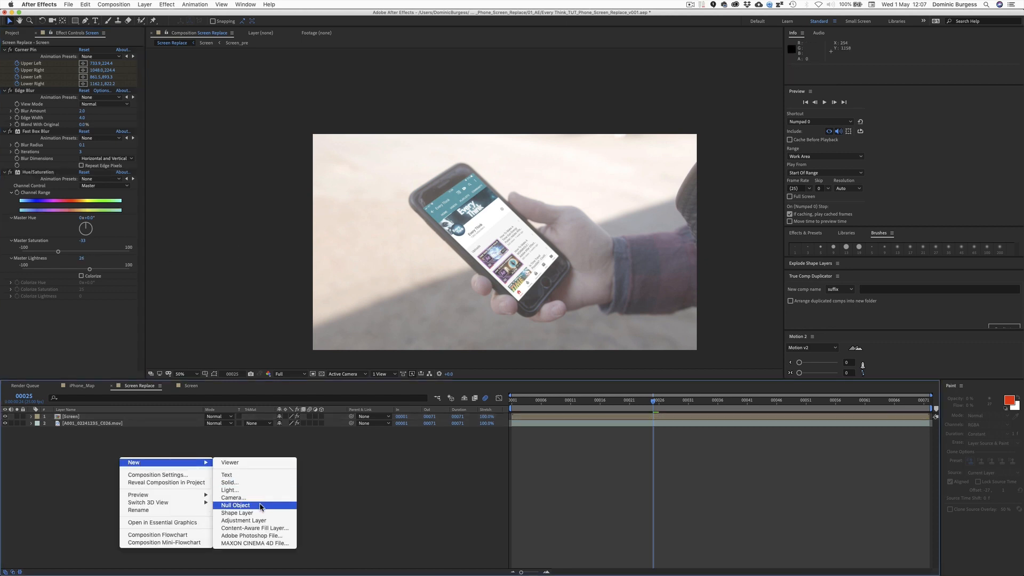
pyautogui.moveTo(244, 520)
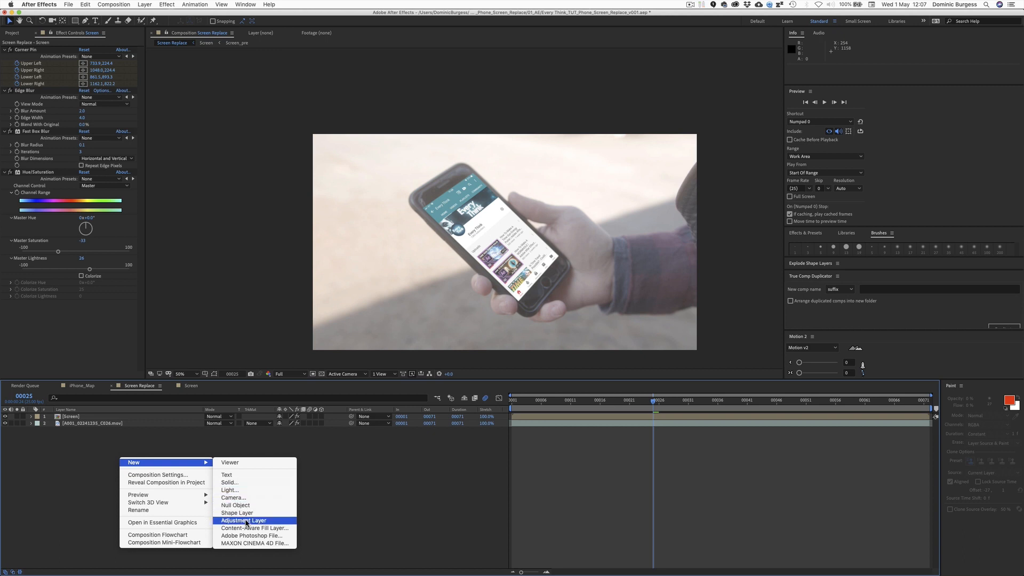
# Add a Grade adjustment layer with Curves and a moderate Hue/Saturation saturation boost.
pyautogui.click(245, 521)
pyautogui.write('Grade')
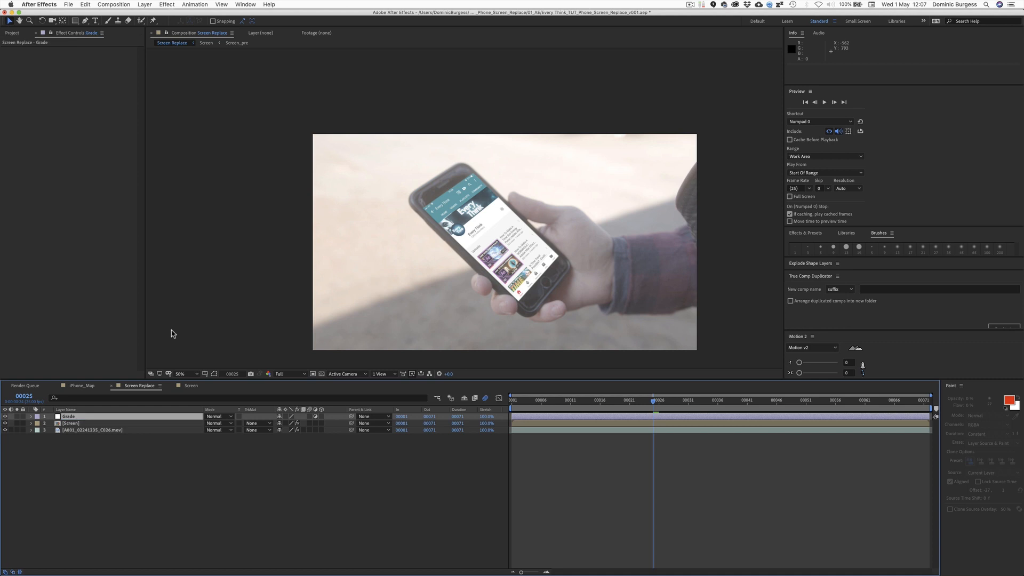
pyautogui.write('cu')
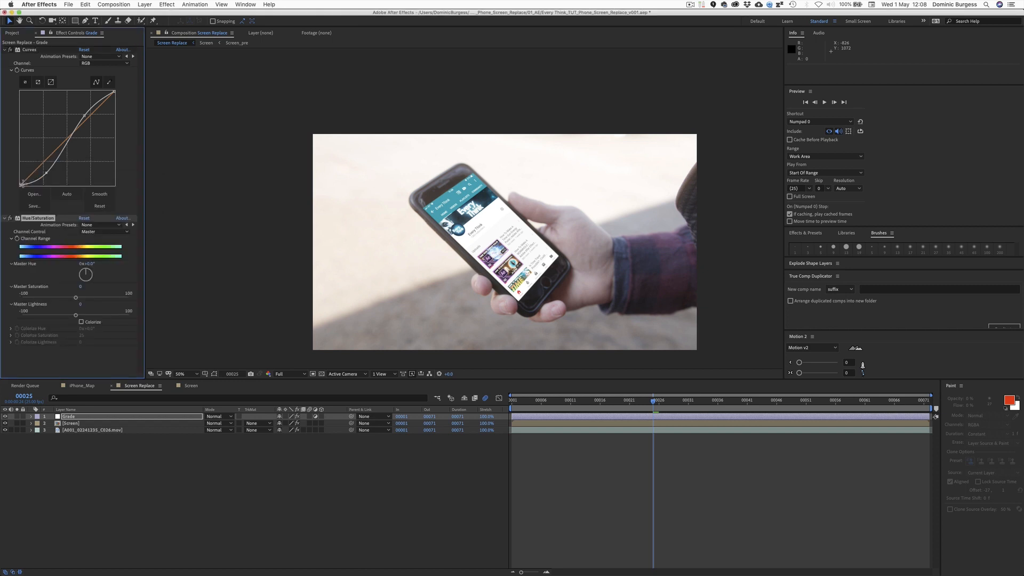
pyautogui.moveTo(77, 298); pyautogui.dragTo(97, 298)
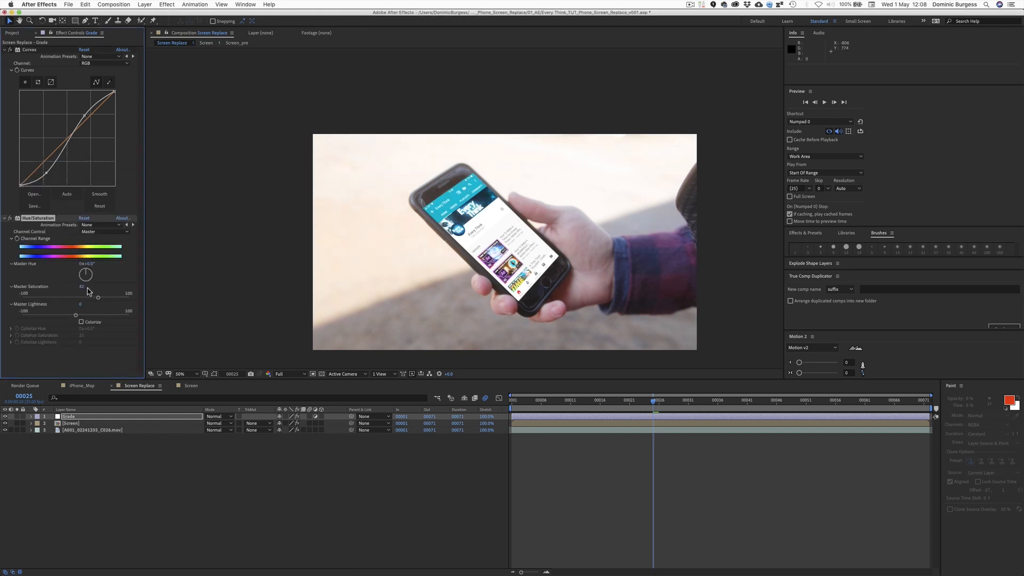
pyautogui.moveTo(97, 298); pyautogui.dragTo(91, 297)
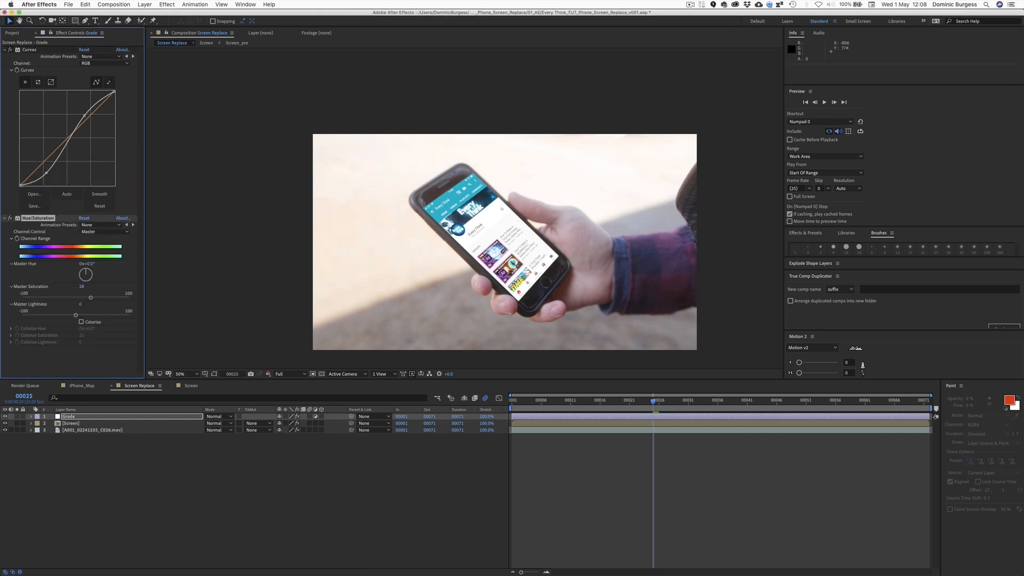
# Brighten the Screen layer's image further with its Hue/Saturation sliders.
pyautogui.click(70, 423)
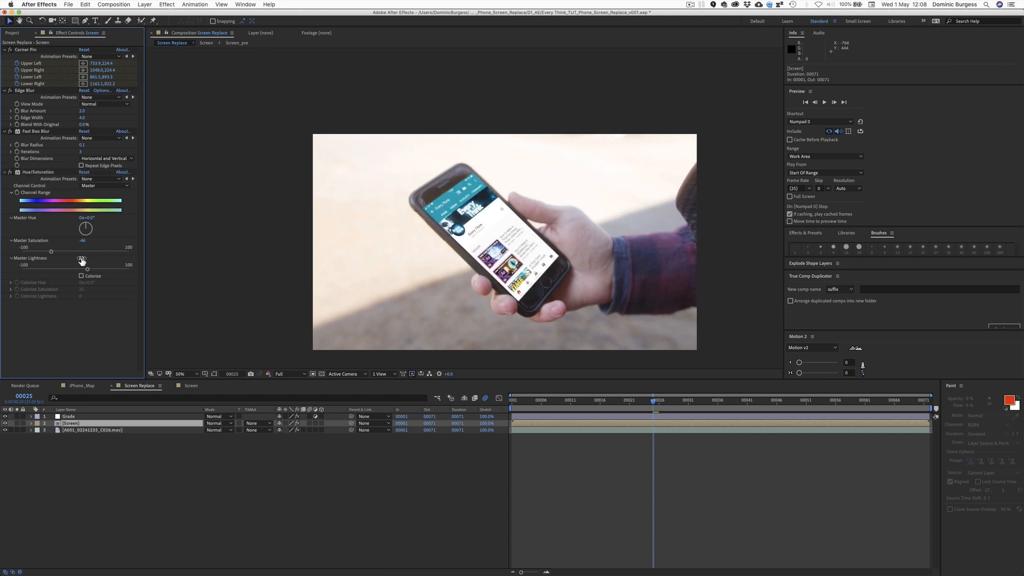
pyautogui.moveTo(50, 251); pyautogui.dragTo(92, 269)
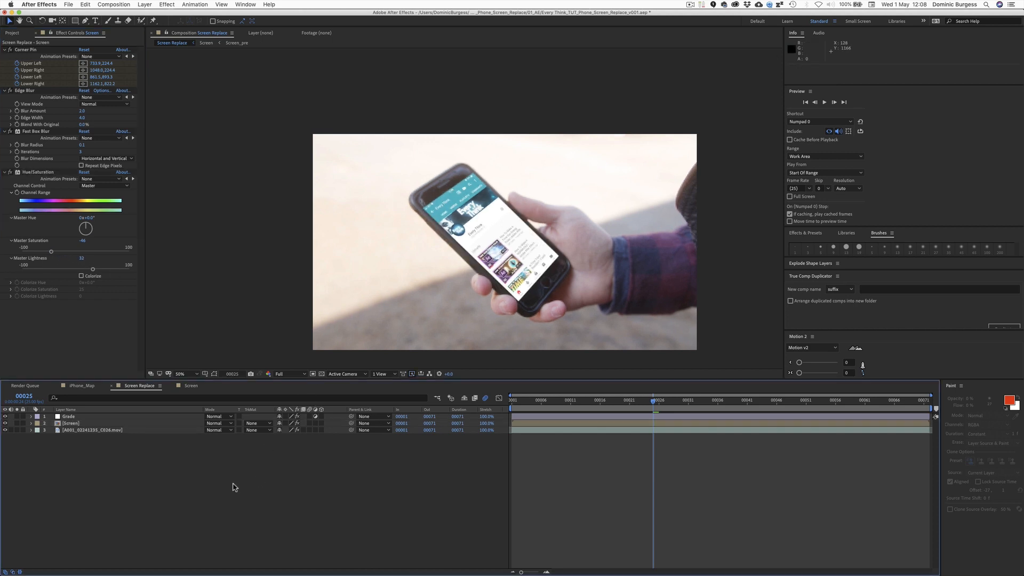
pyautogui.rightClick(68, 417)
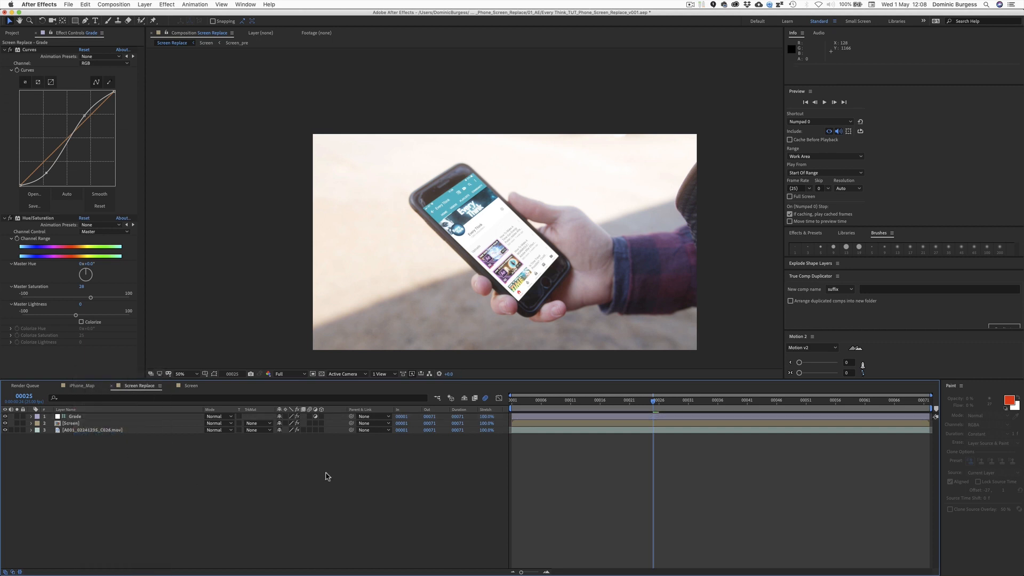
pyautogui.moveTo(247, 392)
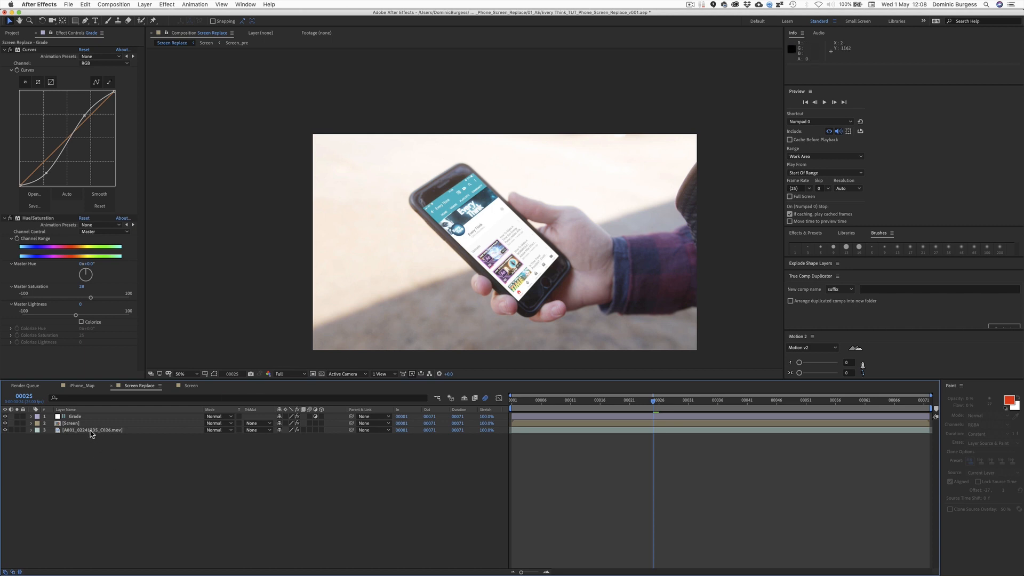
pyautogui.moveTo(92, 455)
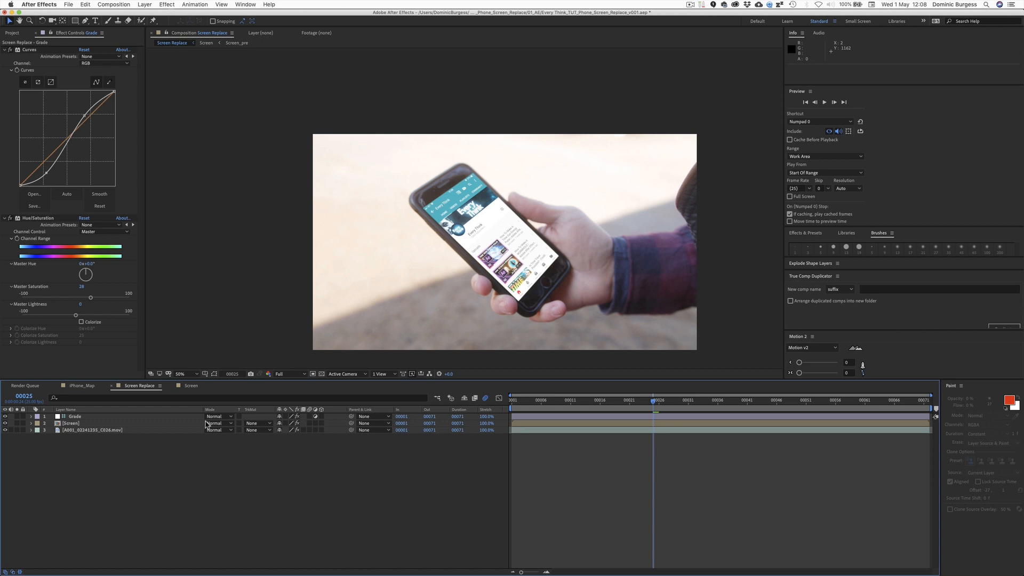
pyautogui.moveTo(431, 339)
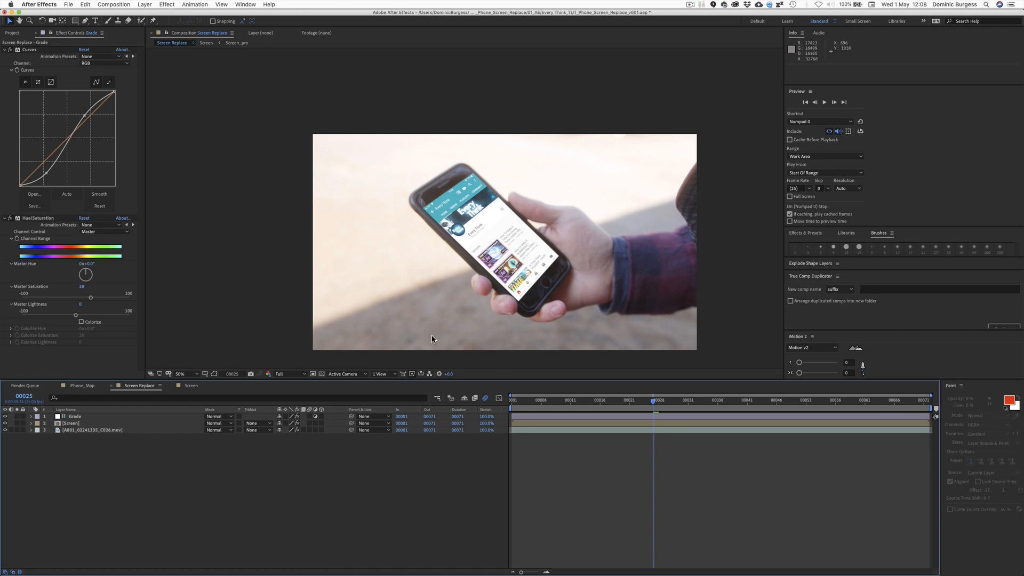
pyautogui.moveTo(424, 350)
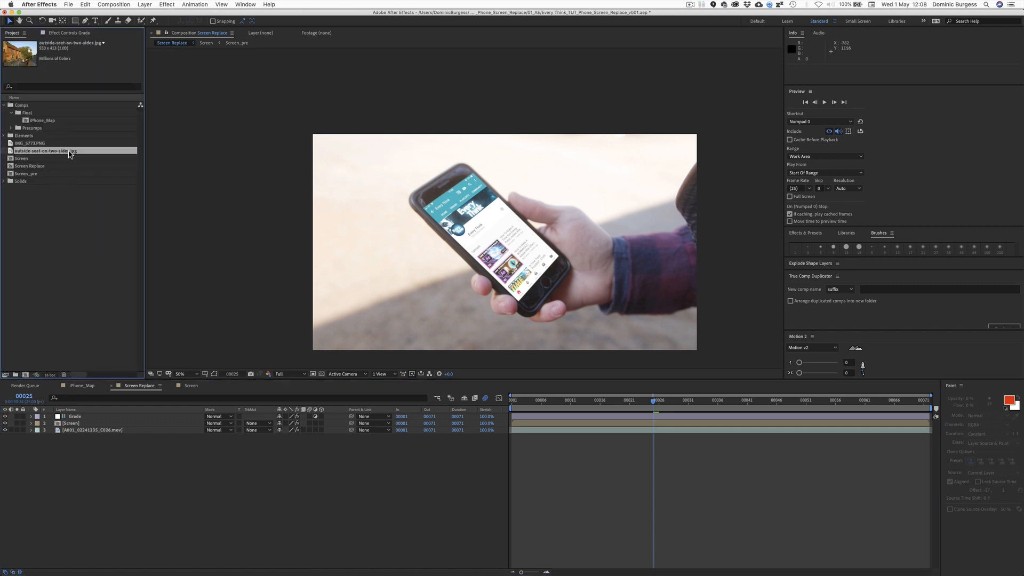
# Preview outside-seat-on-two-sides.jpg, then drag it into the Screen Replace timeline.
pyautogui.doubleClick(46, 151)
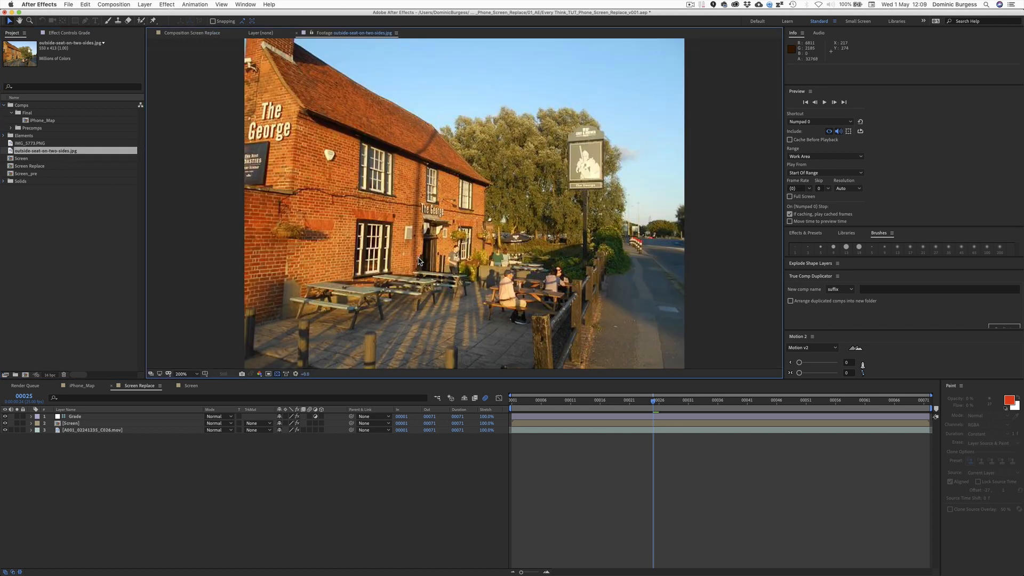
pyautogui.moveTo(411, 262)
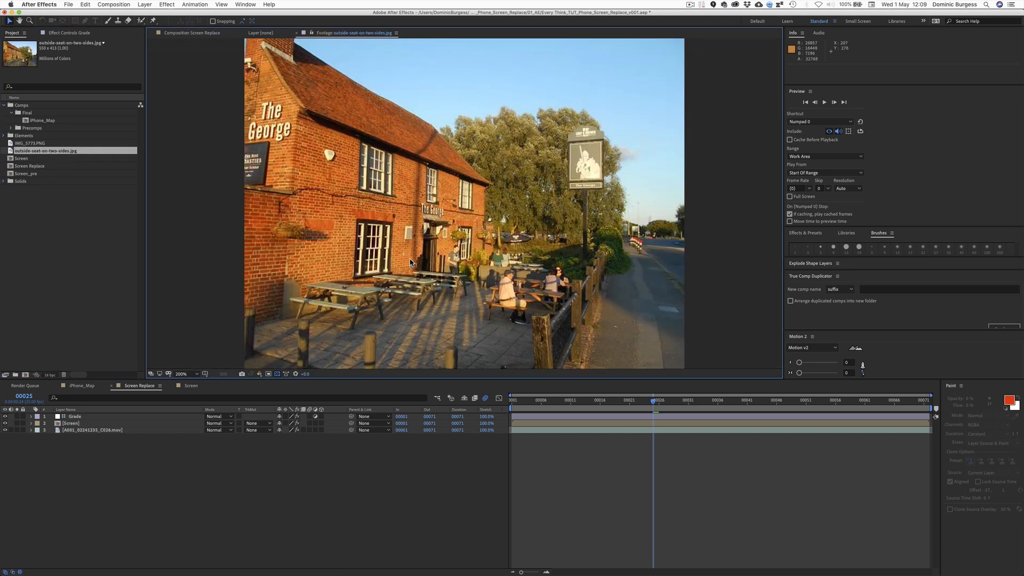
pyautogui.moveTo(415, 256)
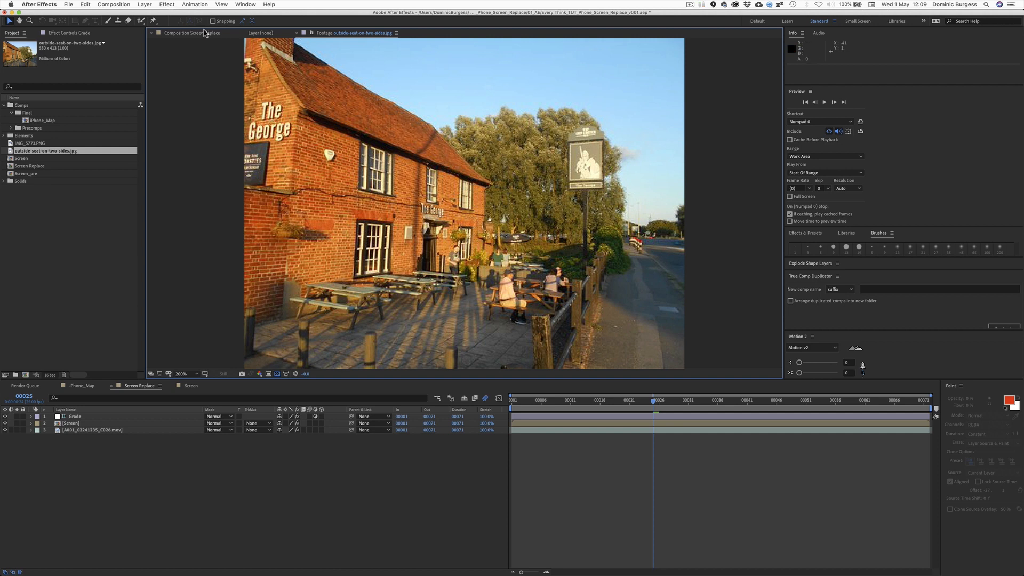
pyautogui.click(196, 32)
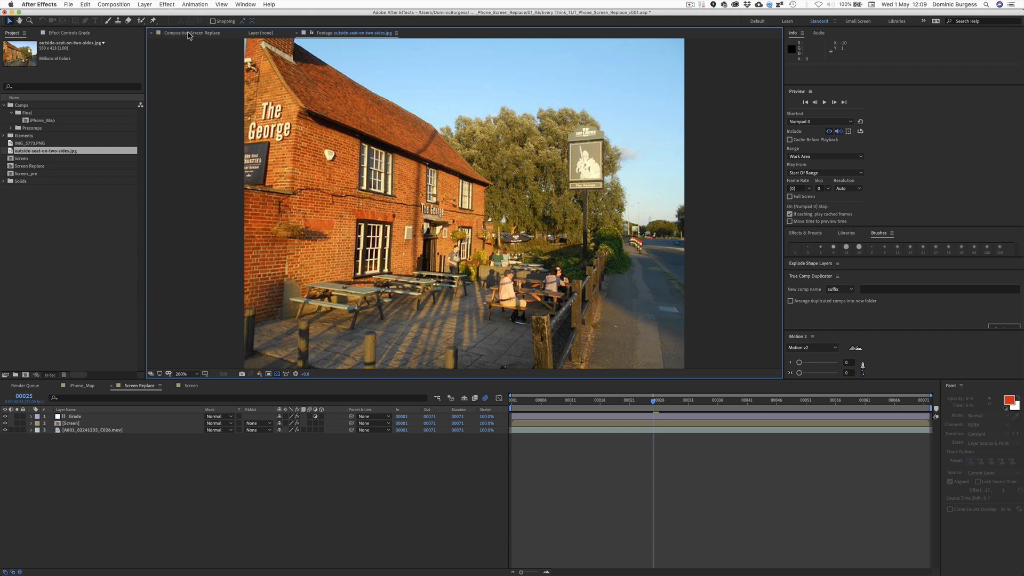
pyautogui.moveTo(190, 35)
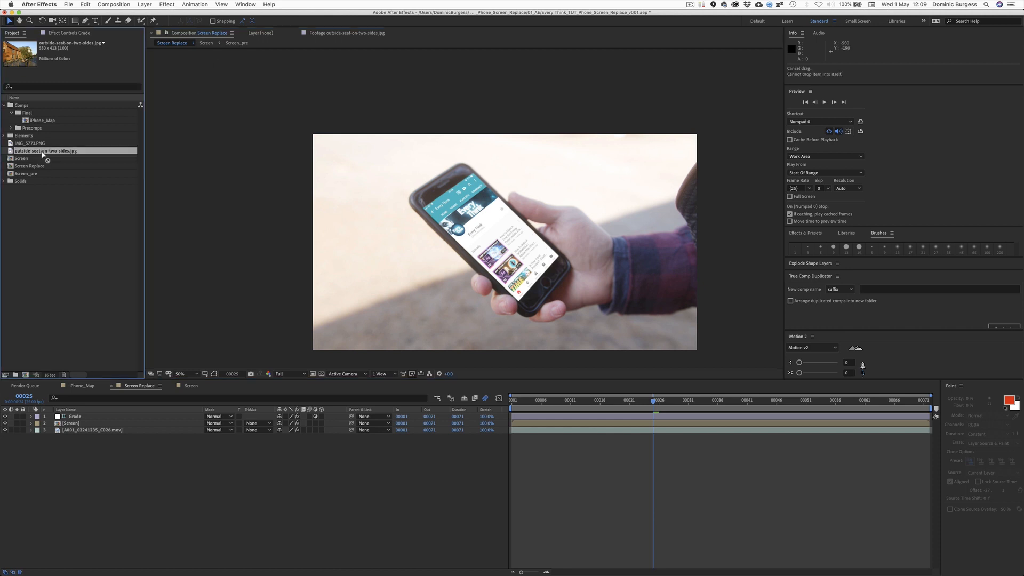
pyautogui.moveTo(46, 151); pyautogui.dragTo(91, 430)
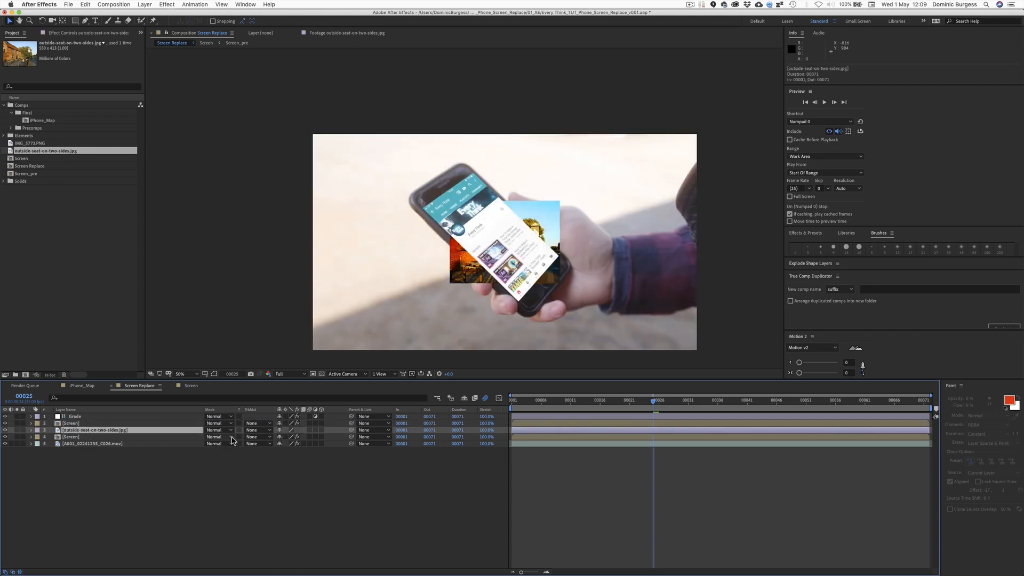
# Set the pub photo's Track Matte to Alpha Matte [Screen] and add a stronger blur.
pyautogui.click(255, 430)
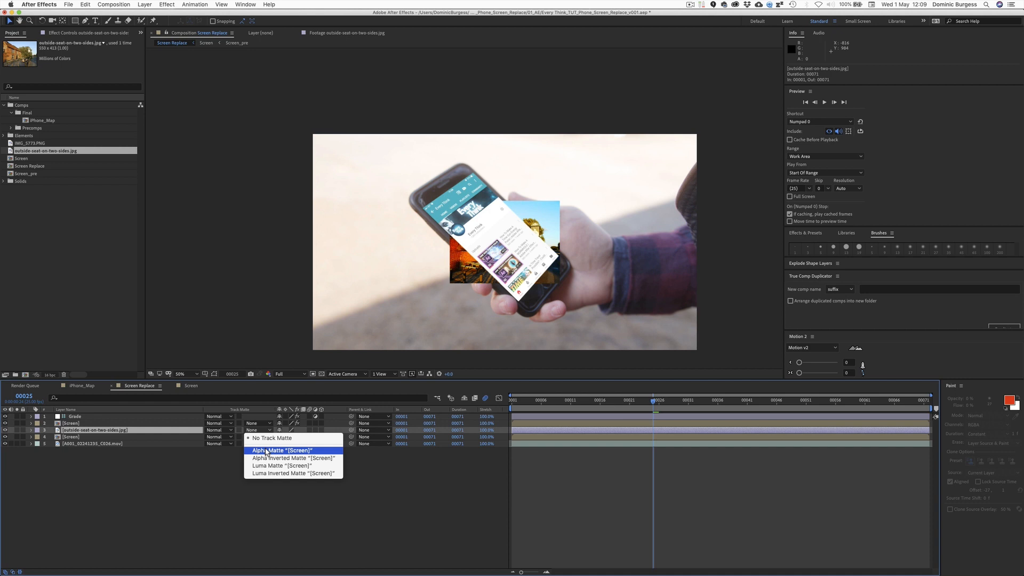
pyautogui.click(293, 450)
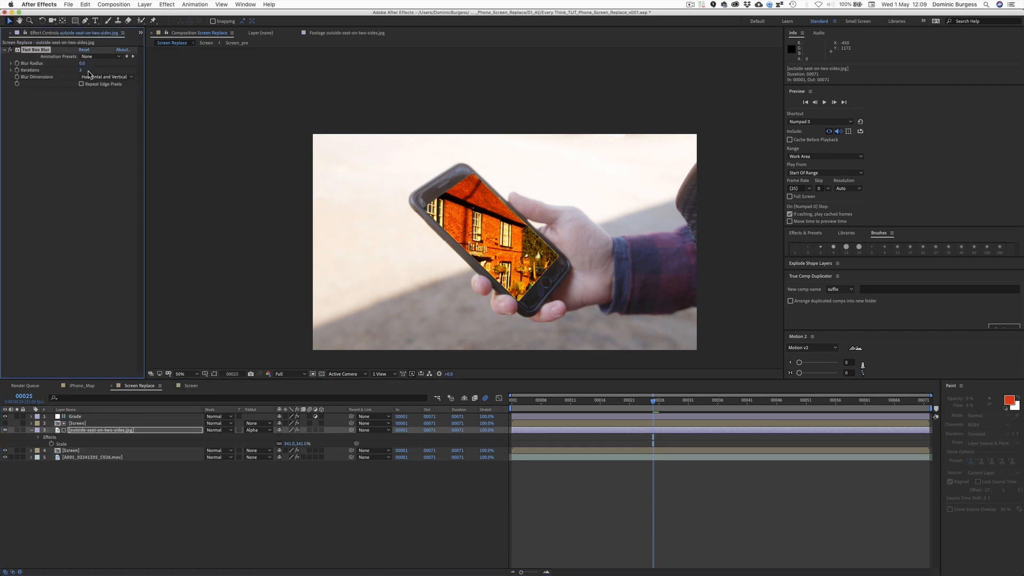
pyautogui.click(81, 63)
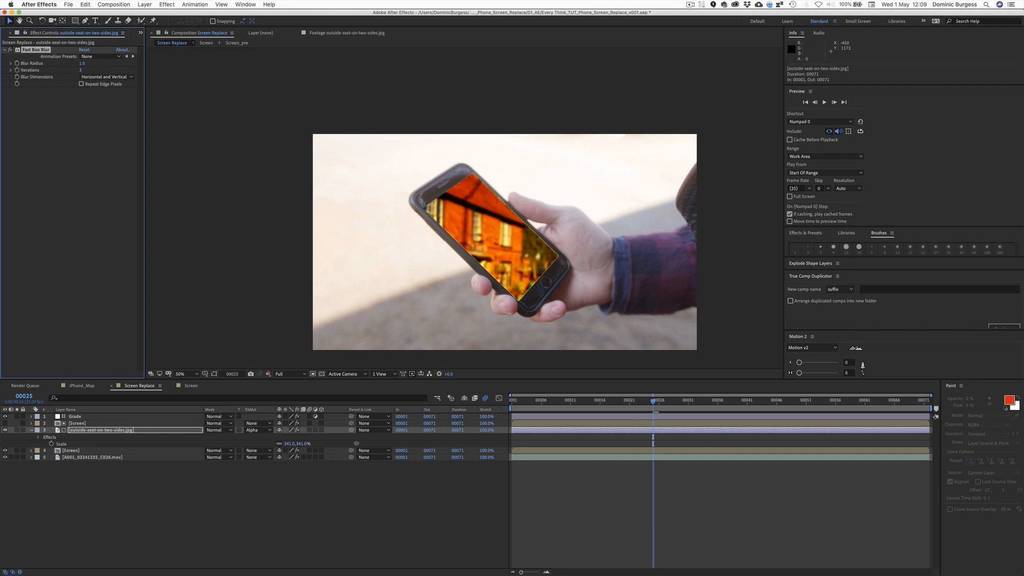
pyautogui.moveTo(416, 276)
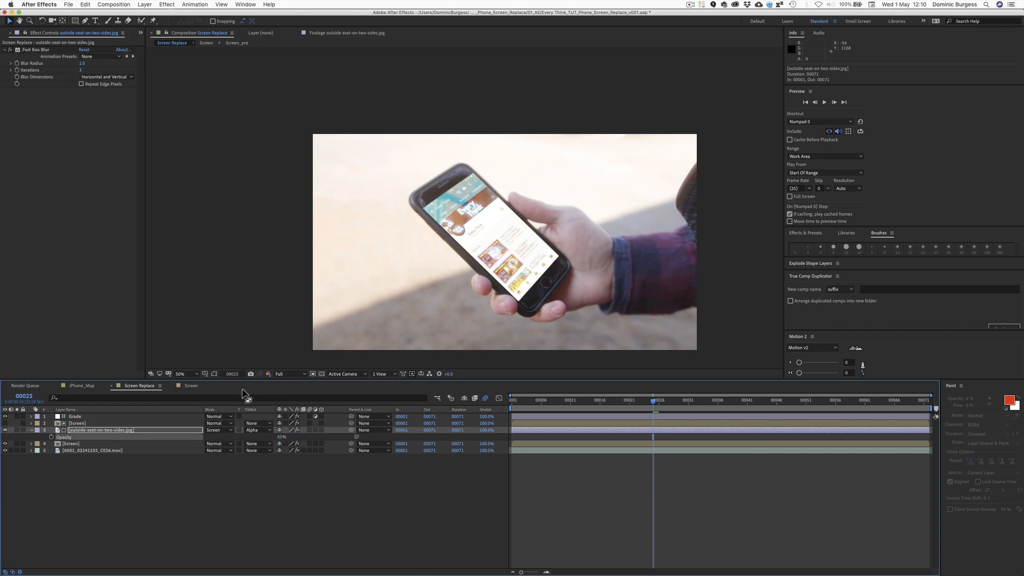
# Enter the expression wiggle(1,50) on the pub photo's Position.
pyautogui.doubleClick(283, 437)
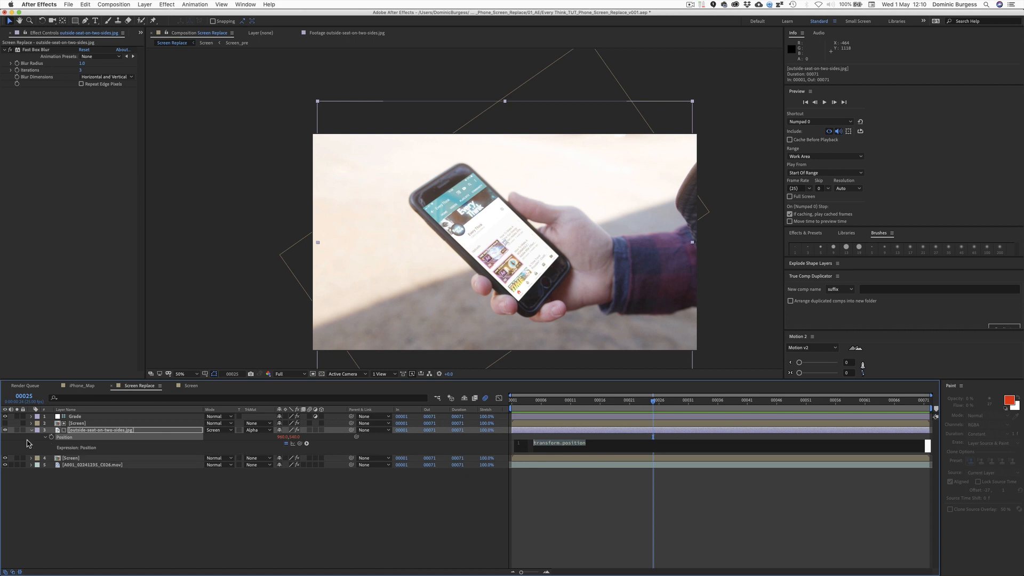
pyautogui.write('wiggle()')
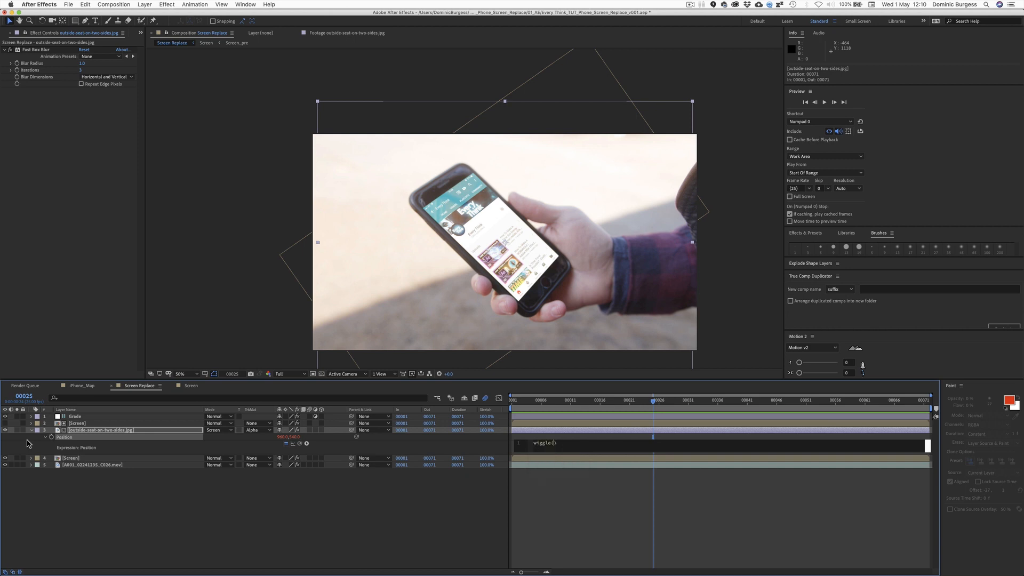
pyautogui.write('1')
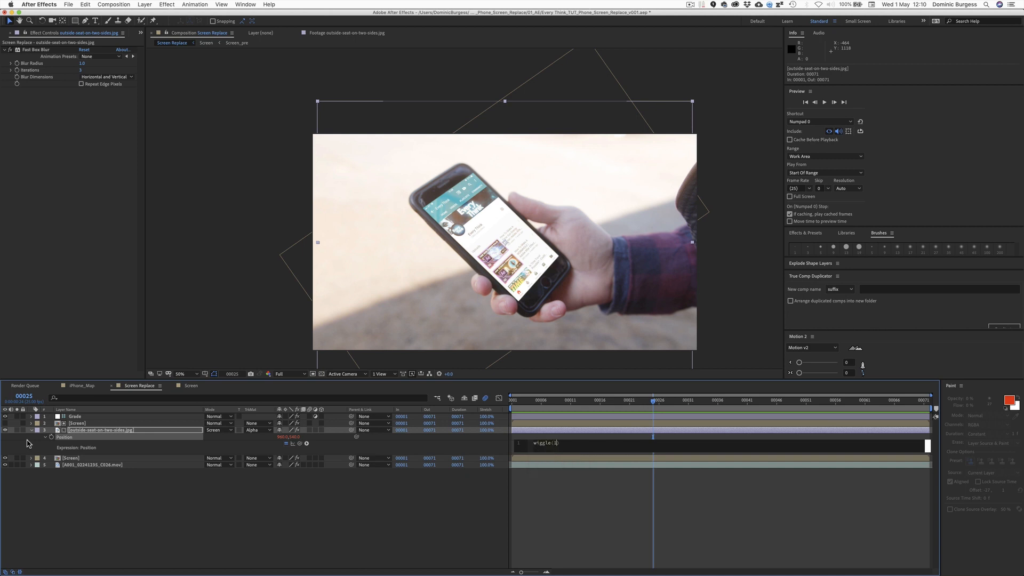
pyautogui.write('50')
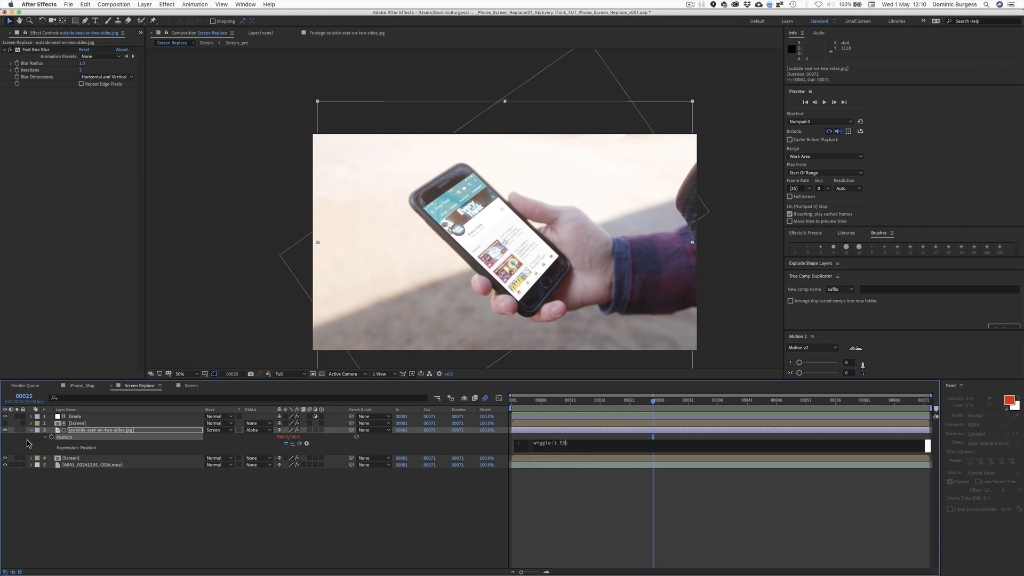